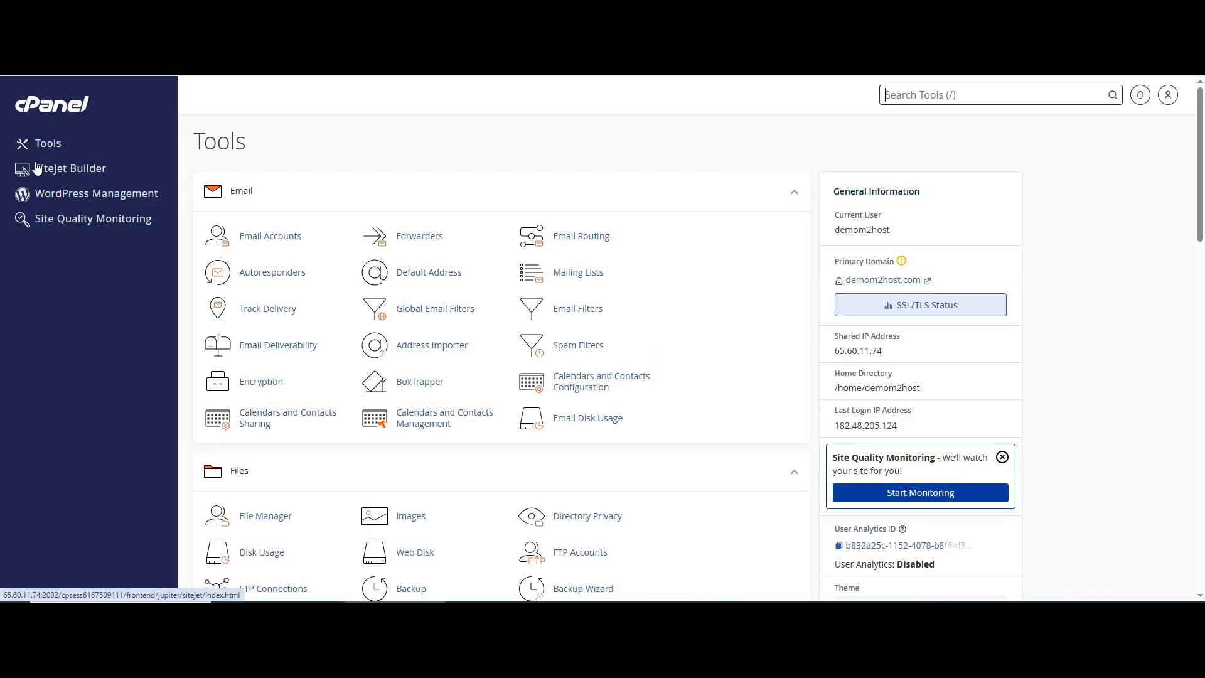
Open the Sitejet Builder page listing the demom2host.com and test1.com websites
left_click(71, 168)
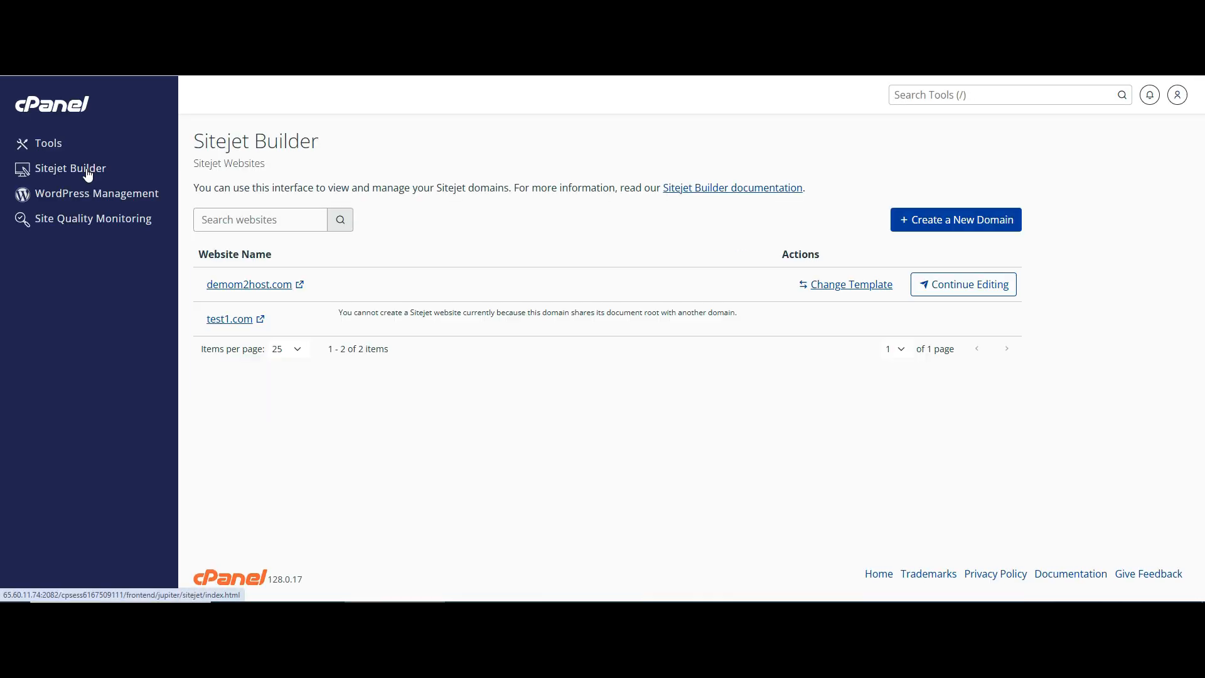
mouse_move(276, 331)
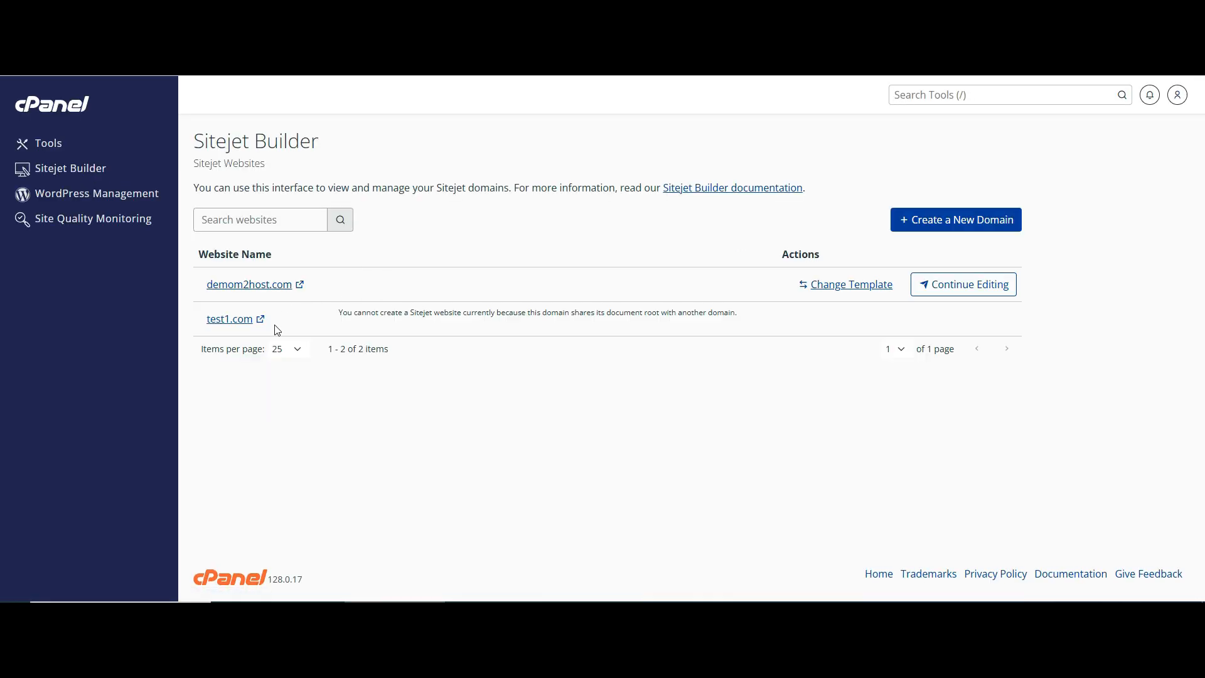
mouse_move(962, 283)
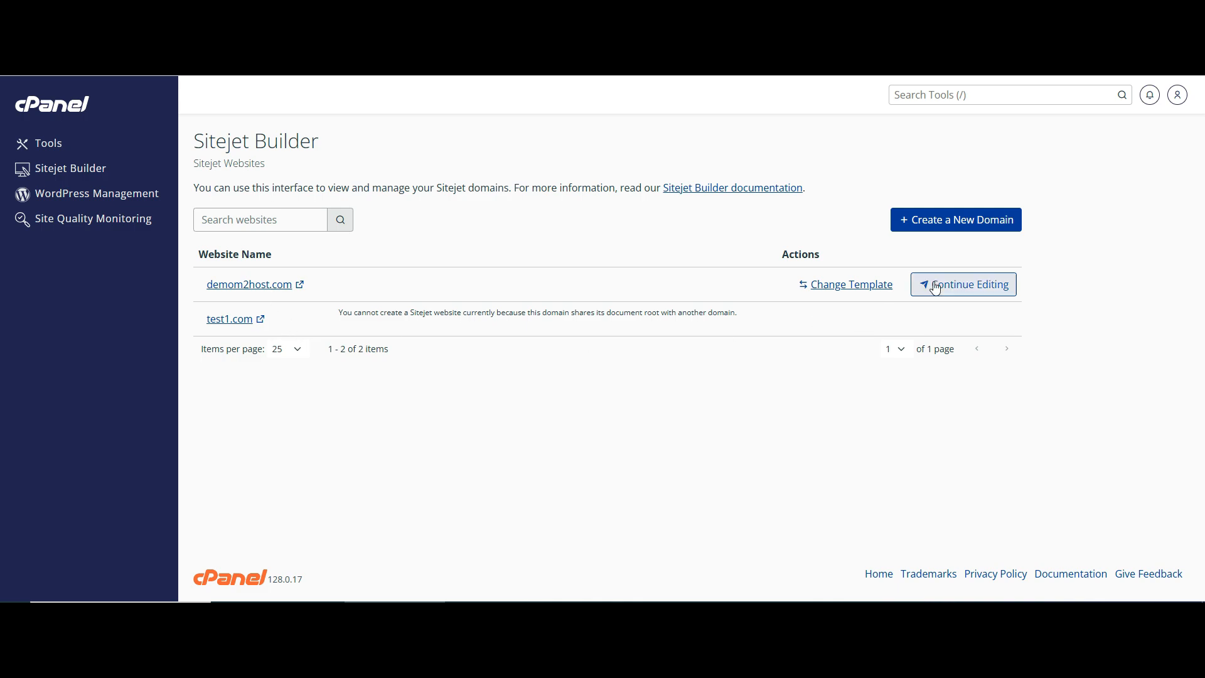
Continue editing demom2host.com, browse the template gallery and choose a template
left_click(851, 285)
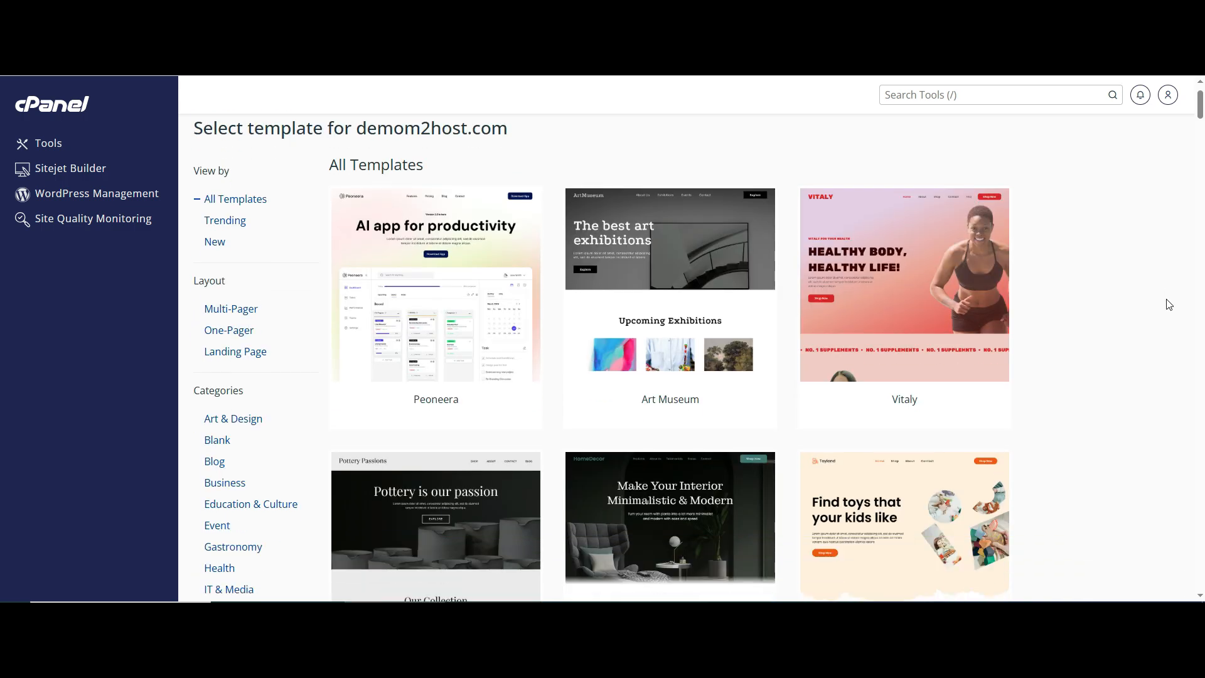
scroll("down", 3)
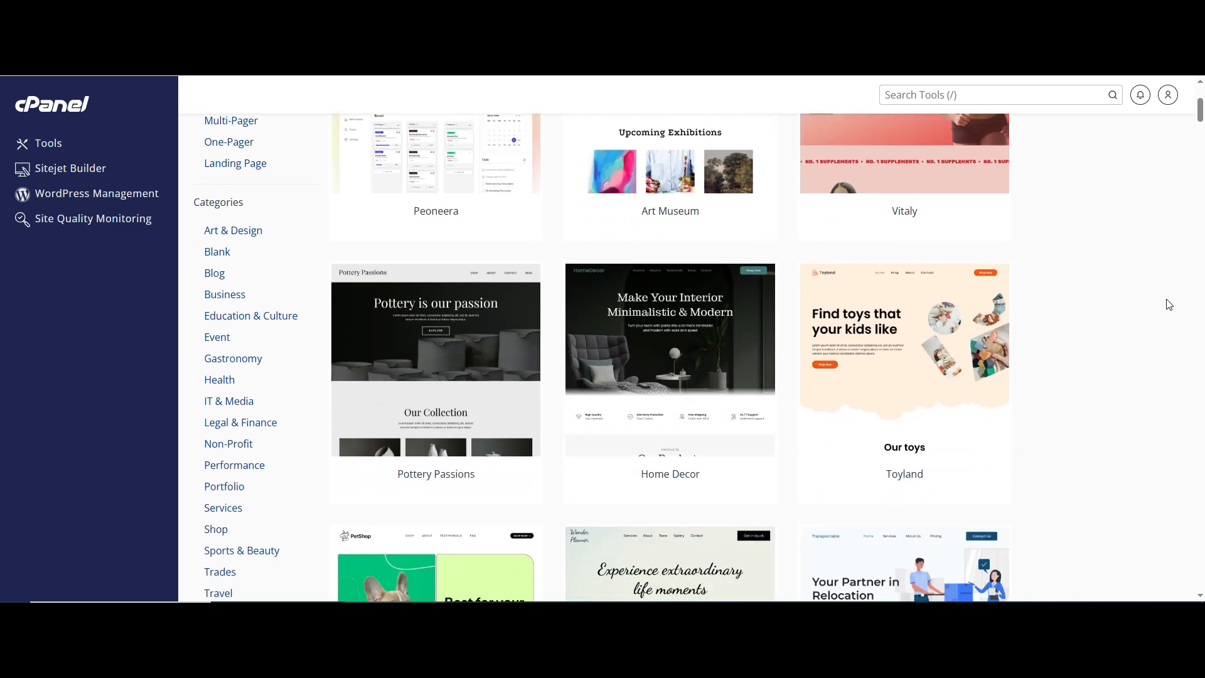
scroll("up", 3)
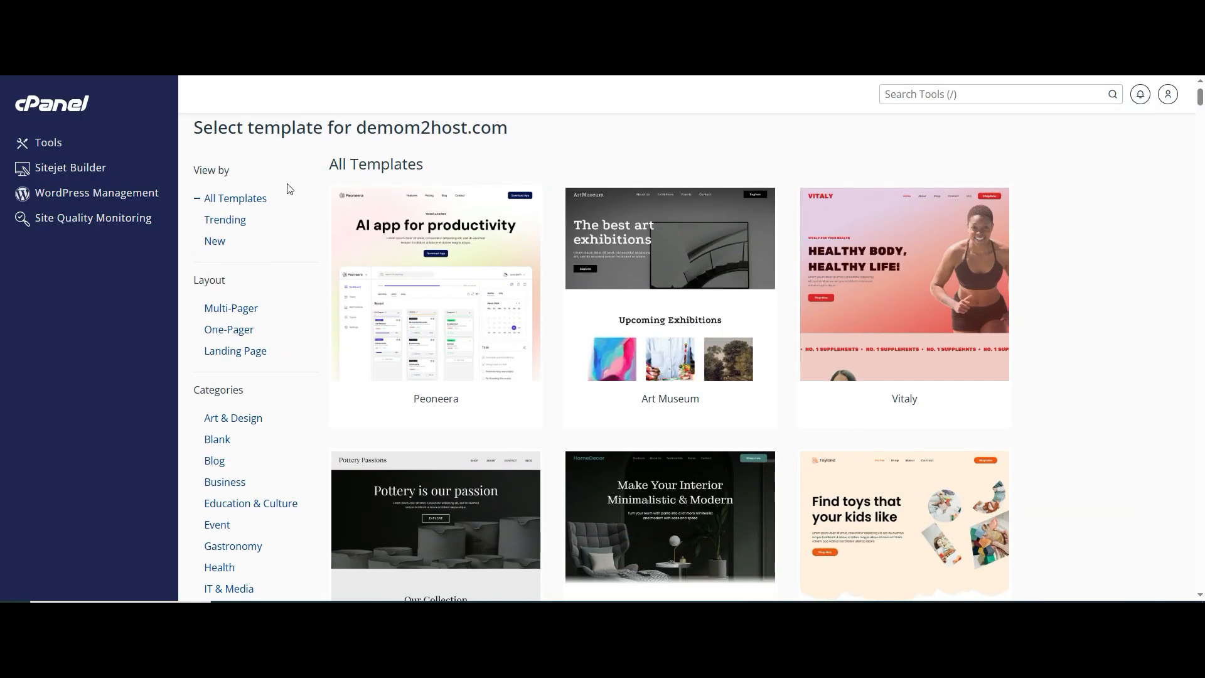
scroll("down", 3)
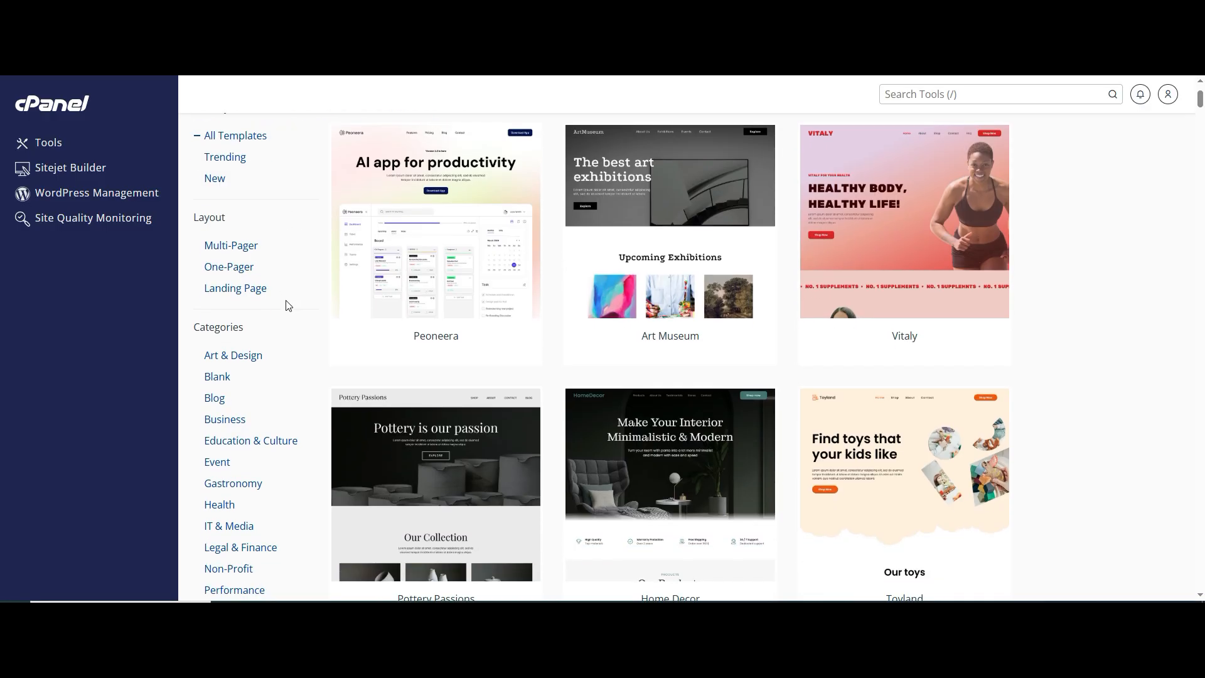
scroll("down", 3)
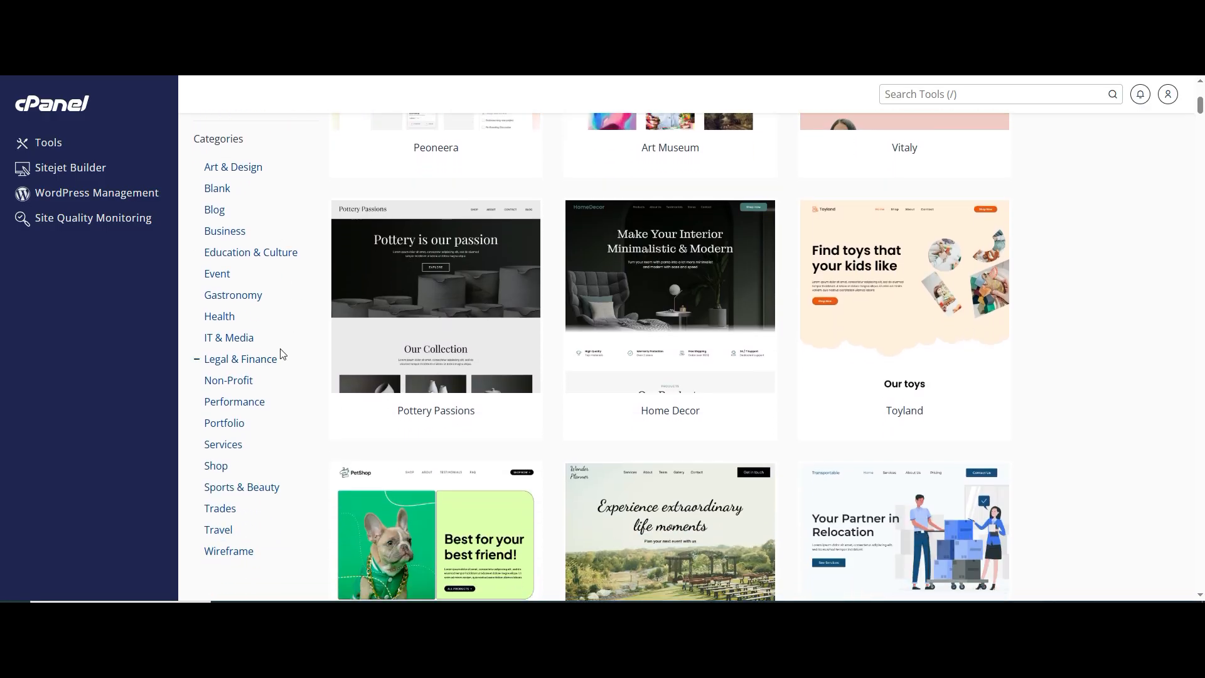
scroll("down", 3)
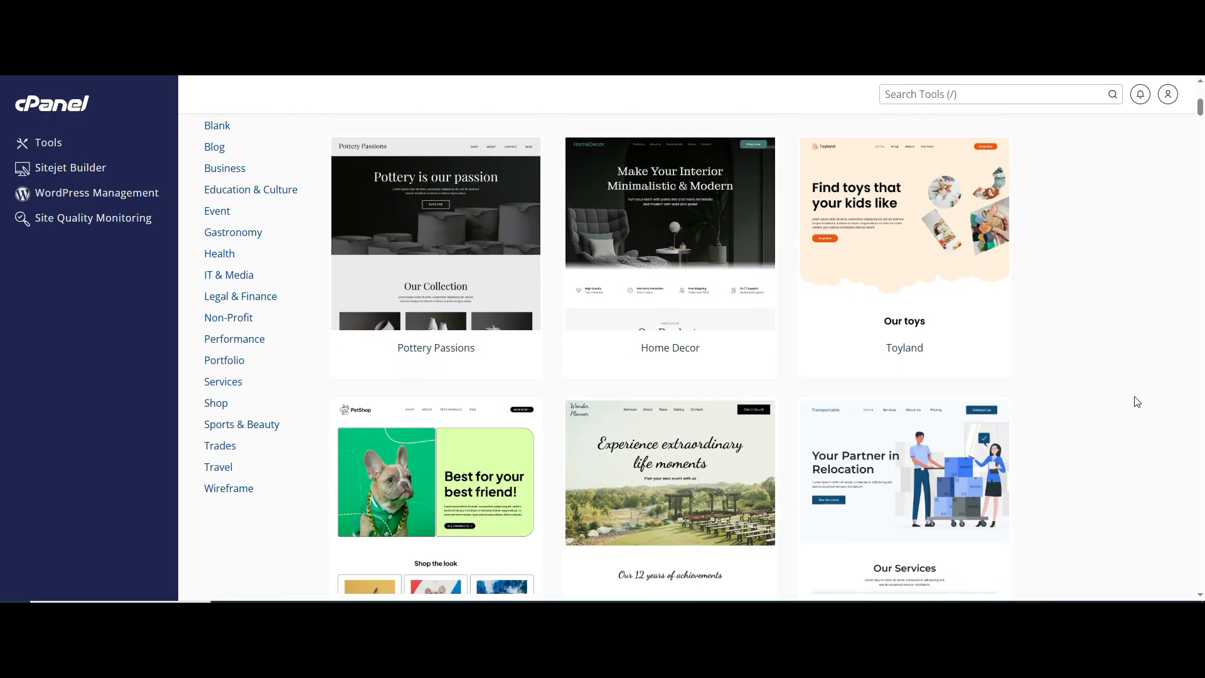
scroll("down", 3)
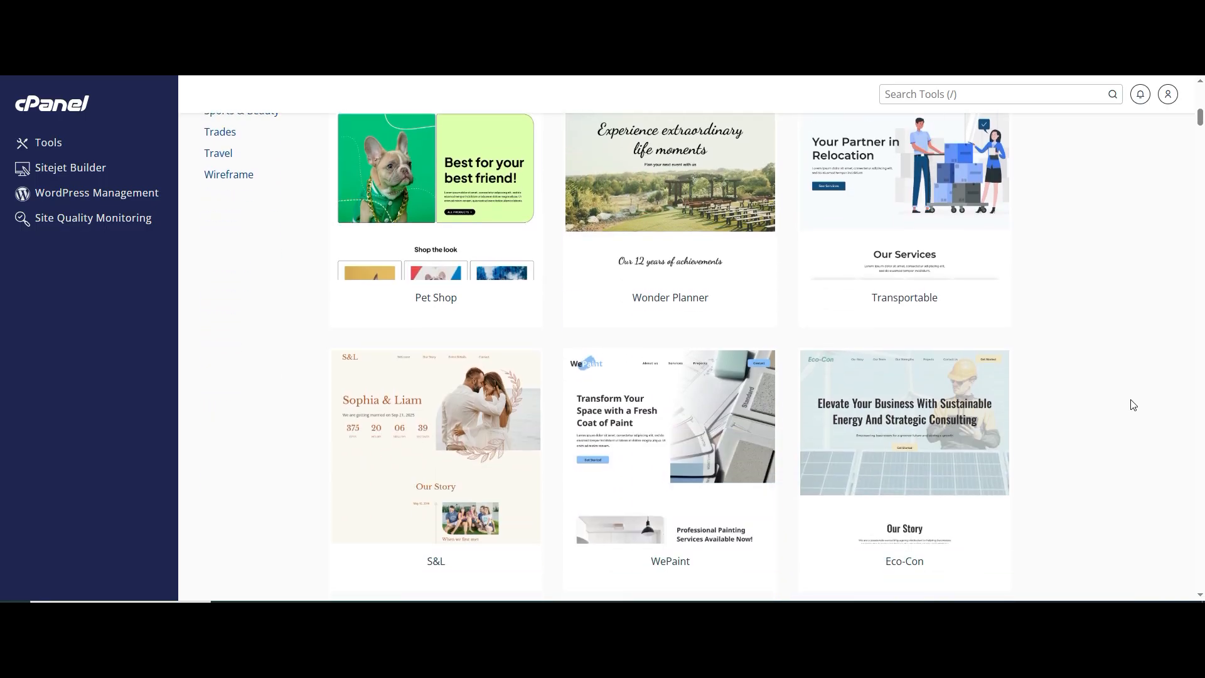
scroll("down", 3)
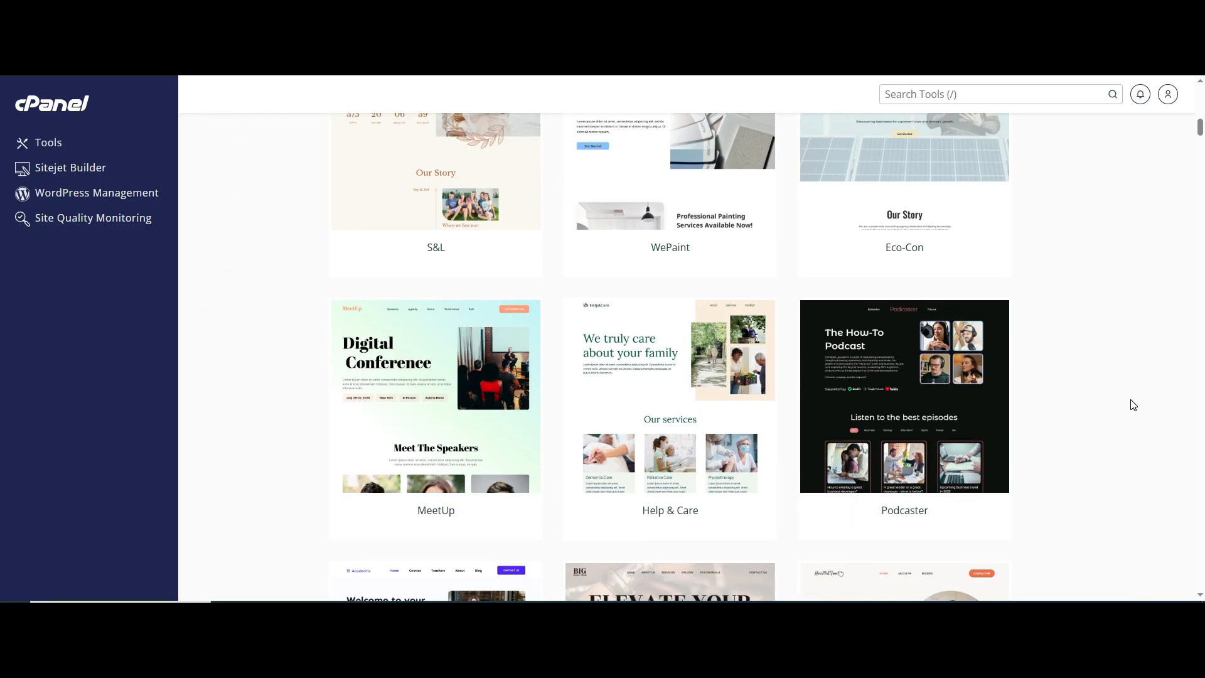
scroll("down", 3)
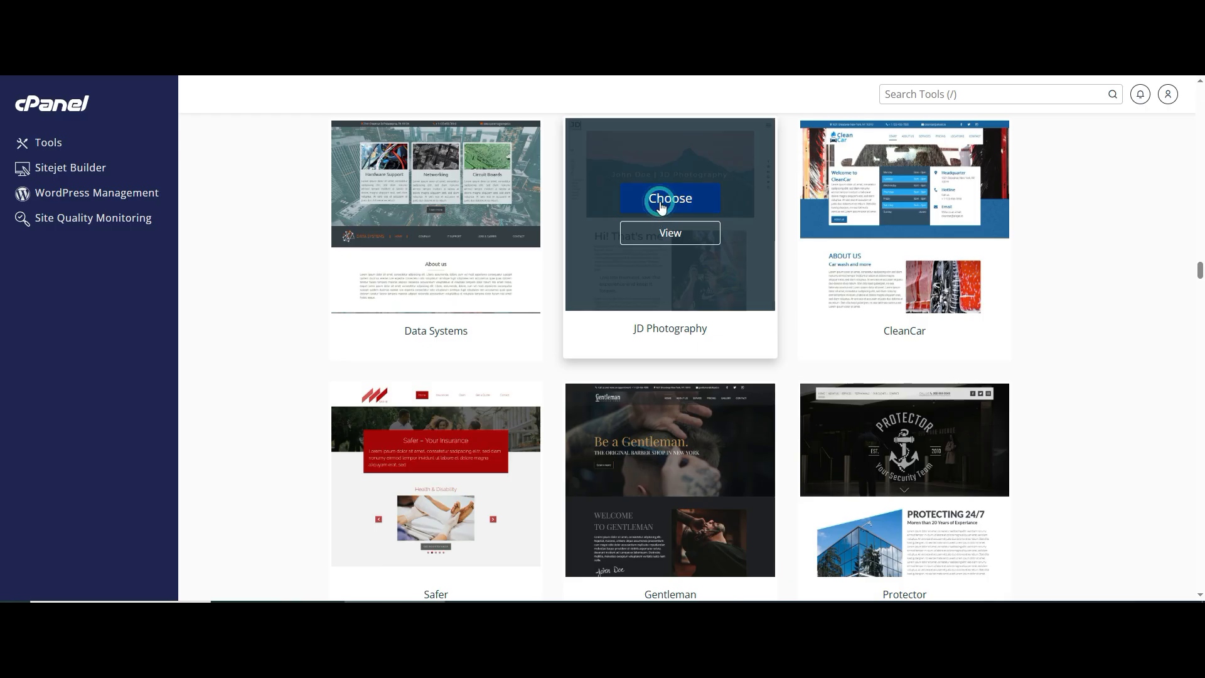
left_click(667, 198)
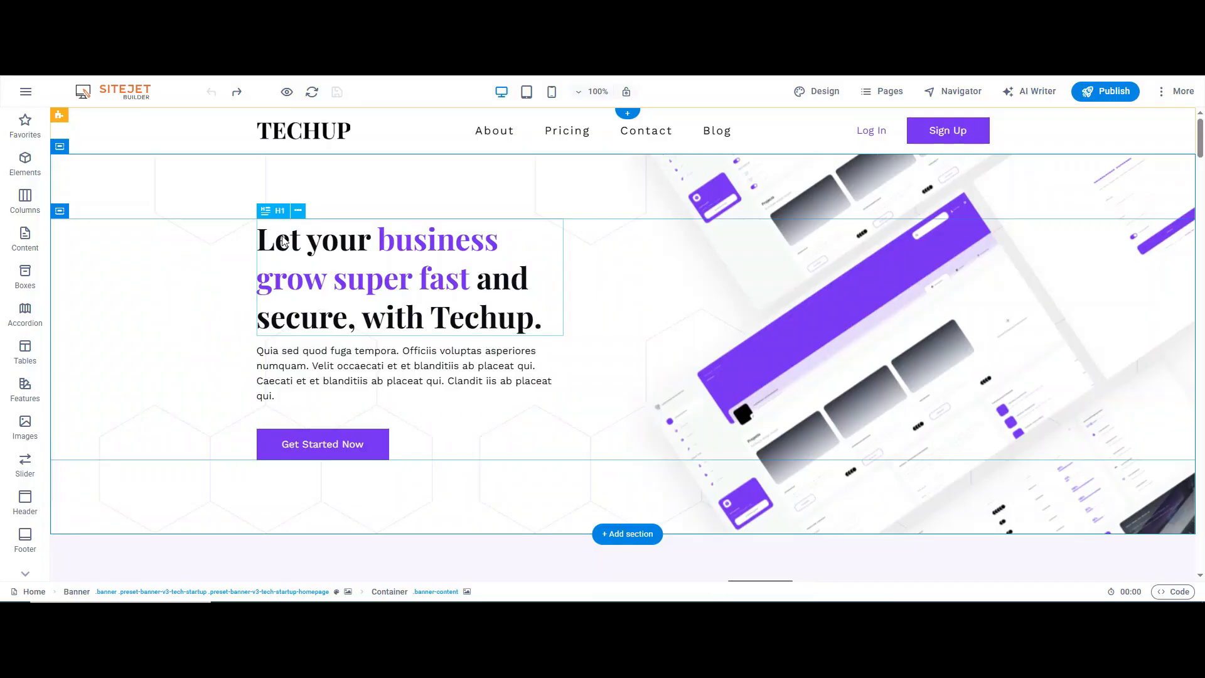
scroll("down", 3)
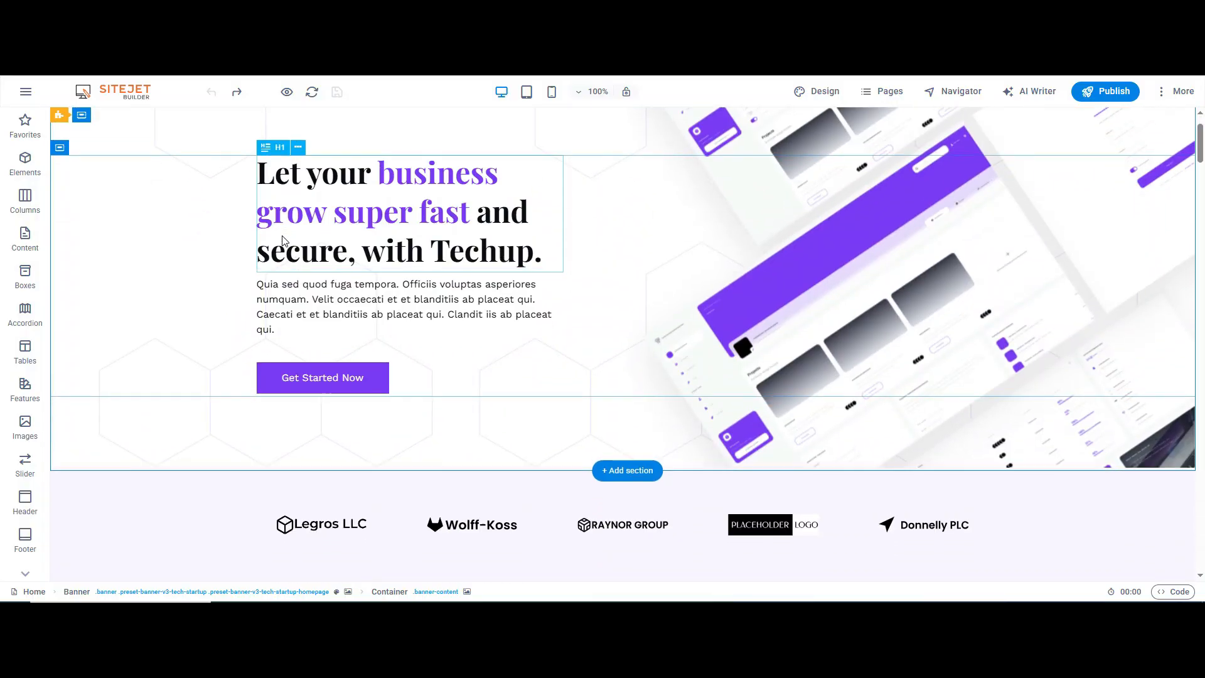
scroll("down", 3)
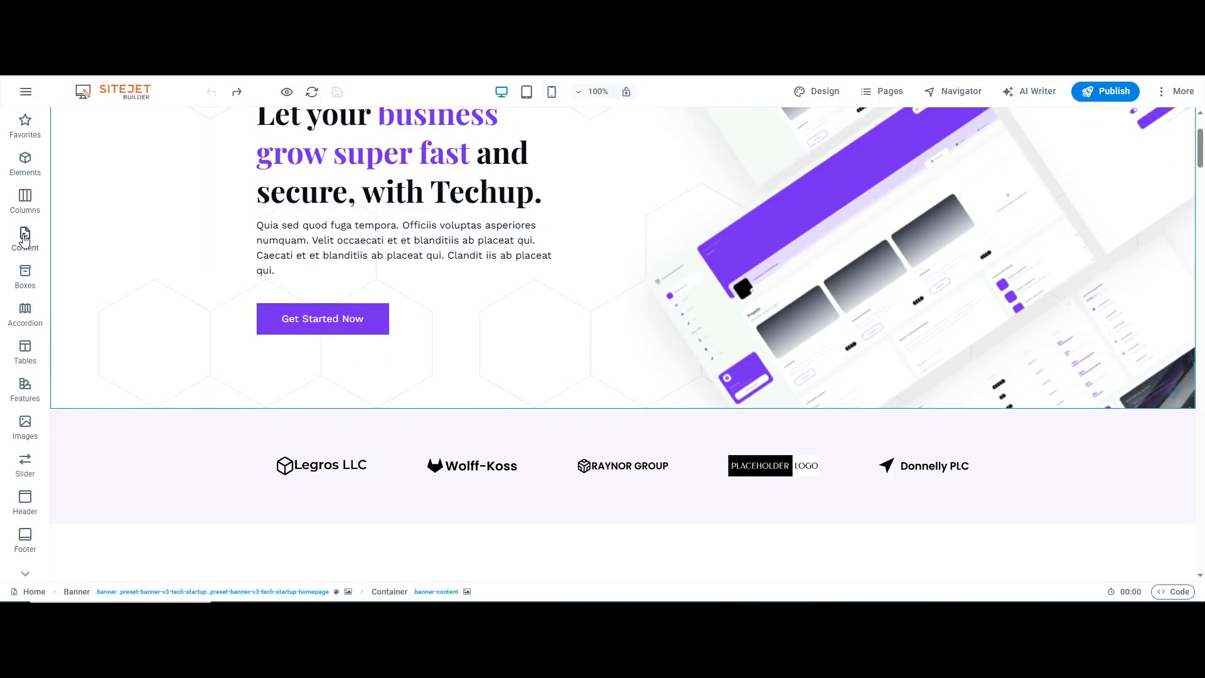
mouse_move(19, 377)
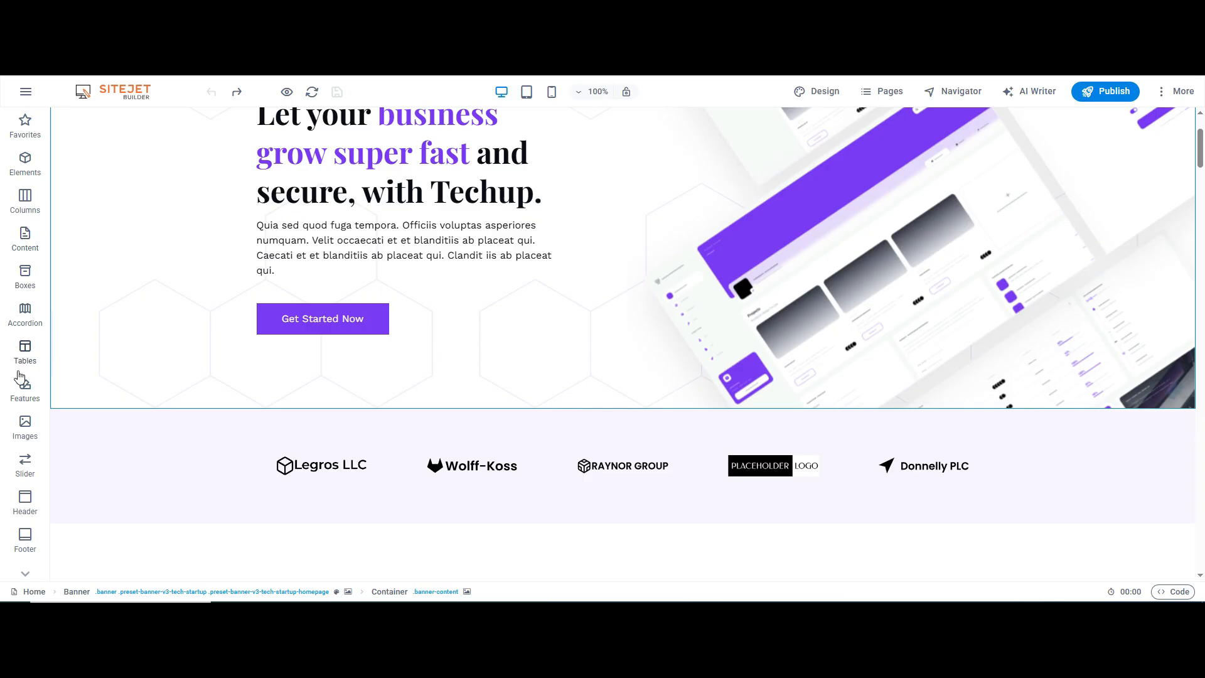
mouse_move(212, 96)
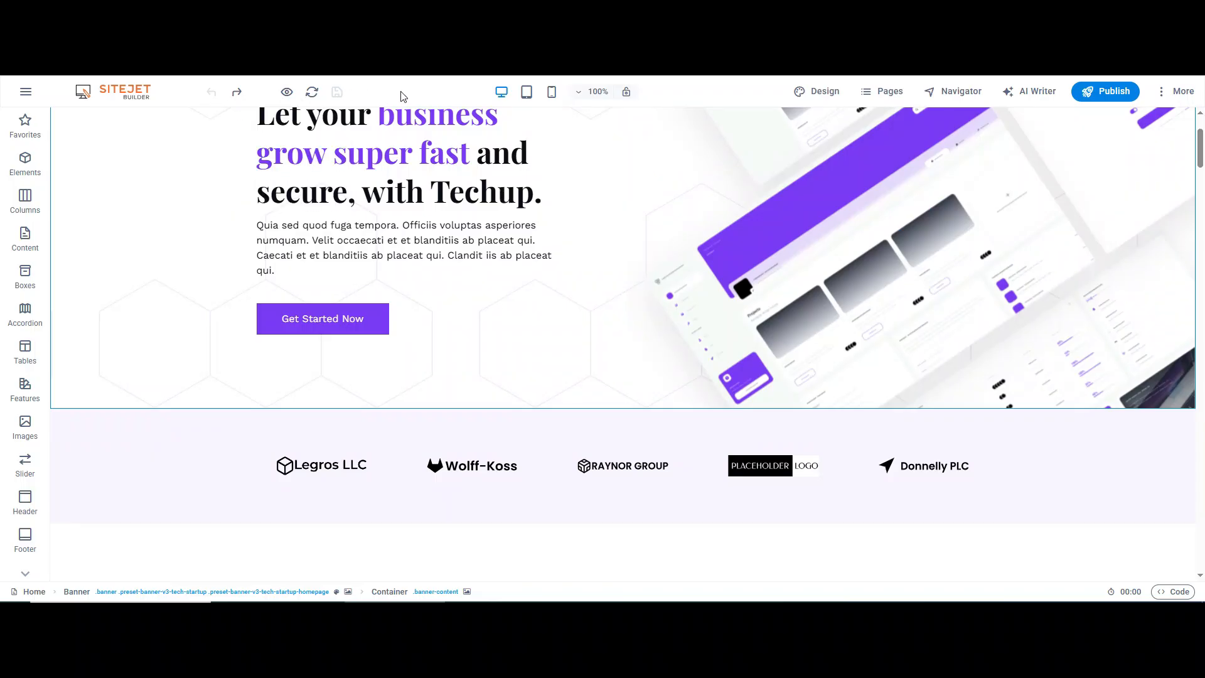
left_click(551, 92)
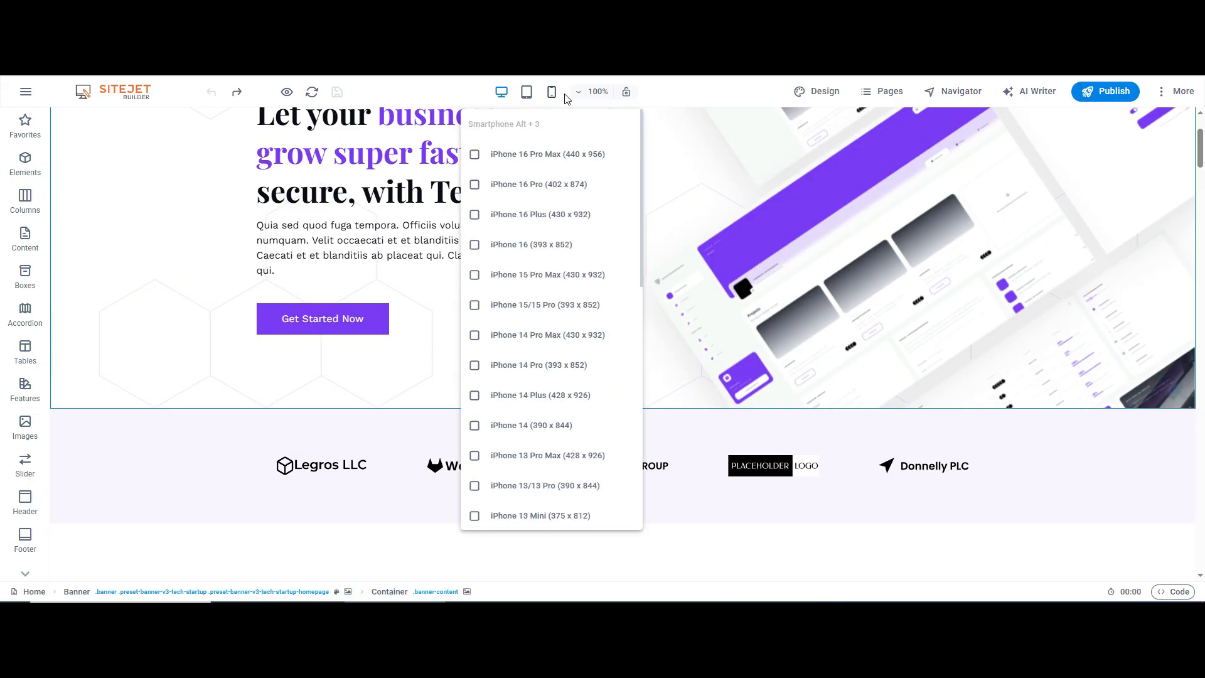
left_click(1182, 90)
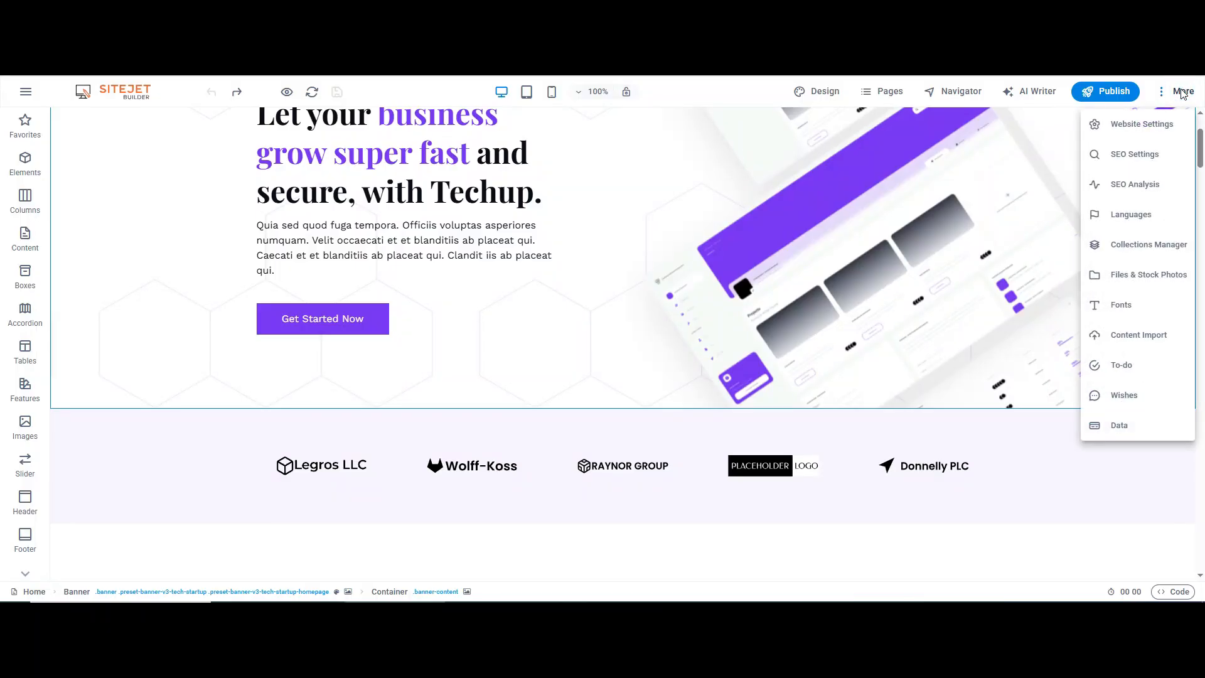
mouse_move(1183, 167)
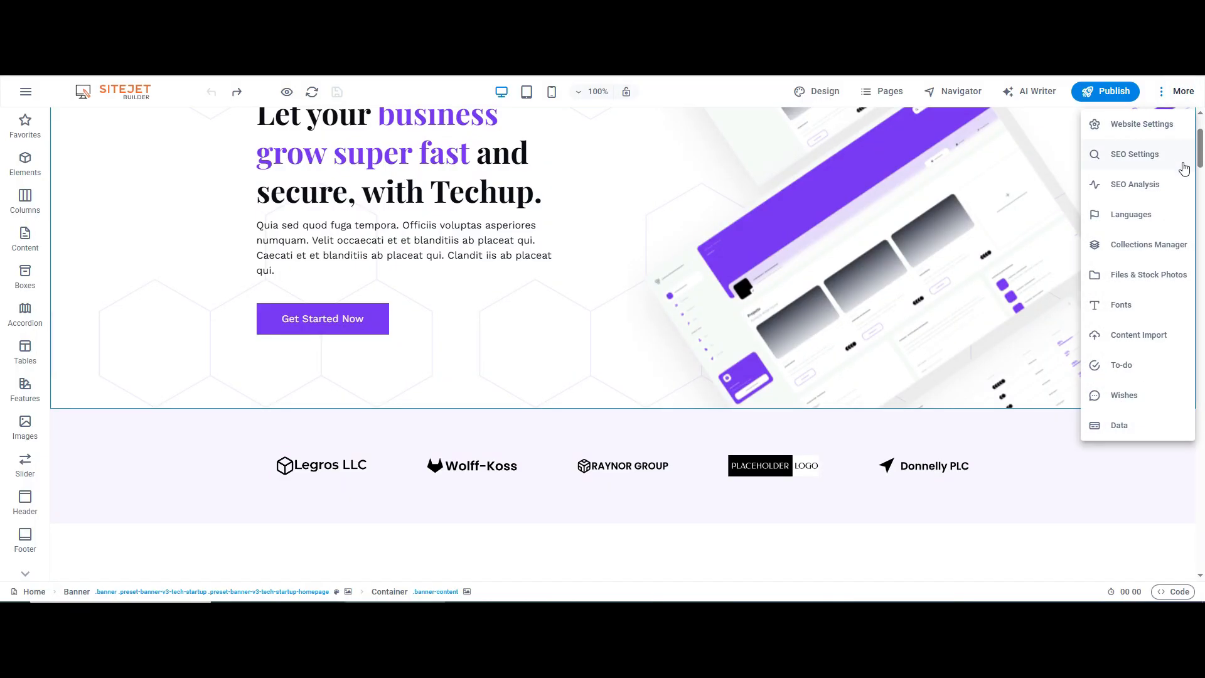
mouse_move(1175, 267)
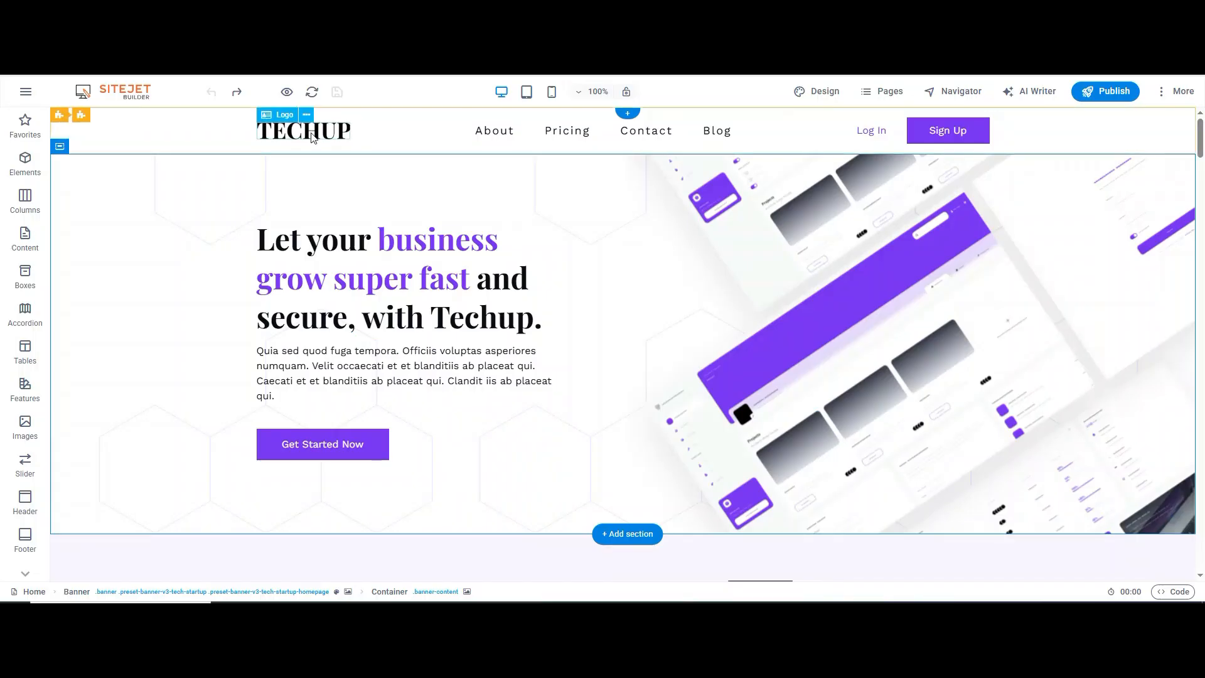
Replace the Techup header logo with the M2Htech image, applied globally
left_click(302, 129)
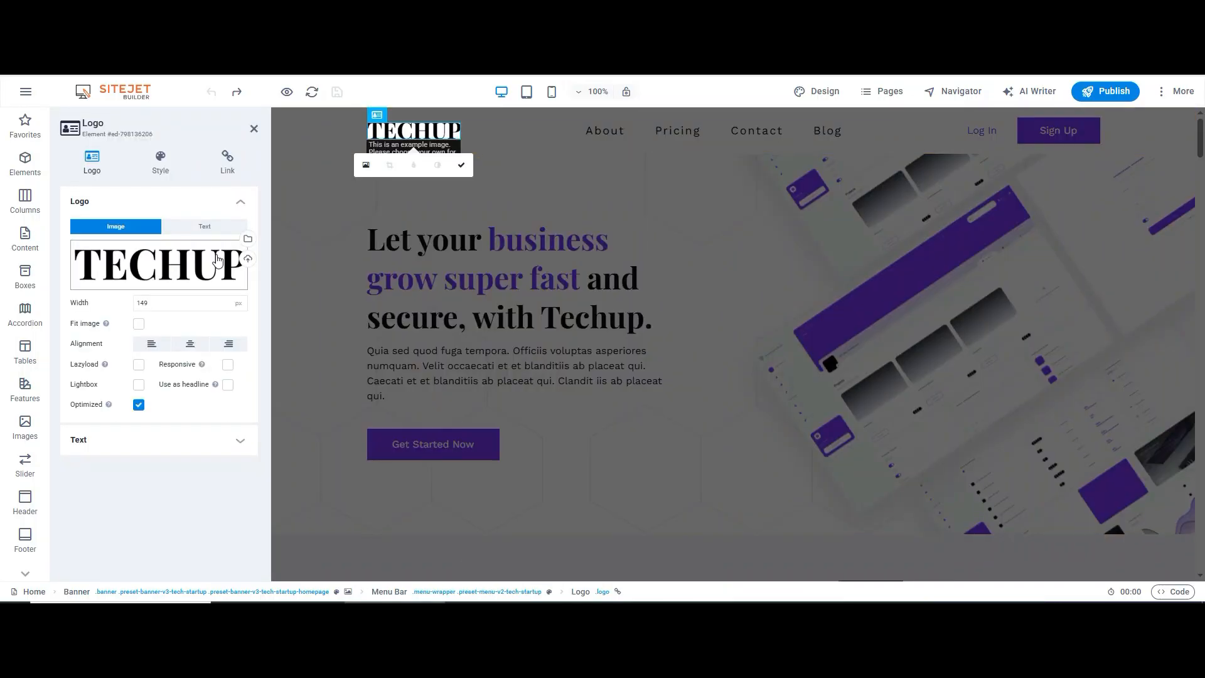
left_click(247, 238)
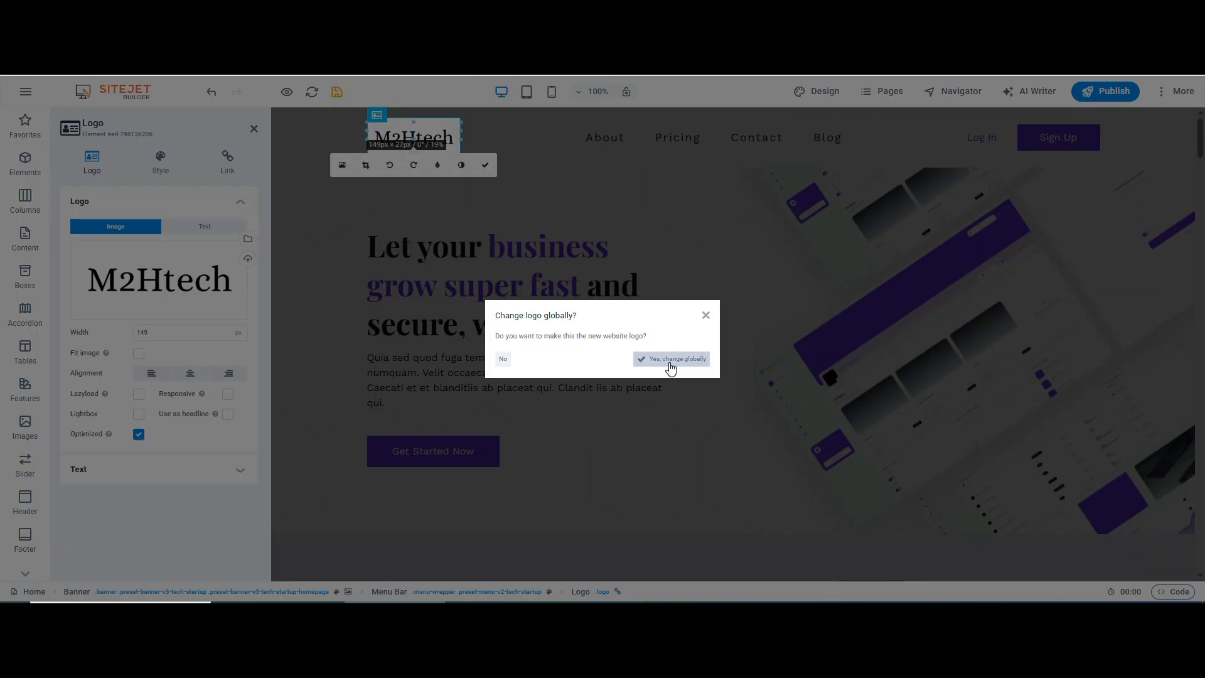
left_click(670, 358)
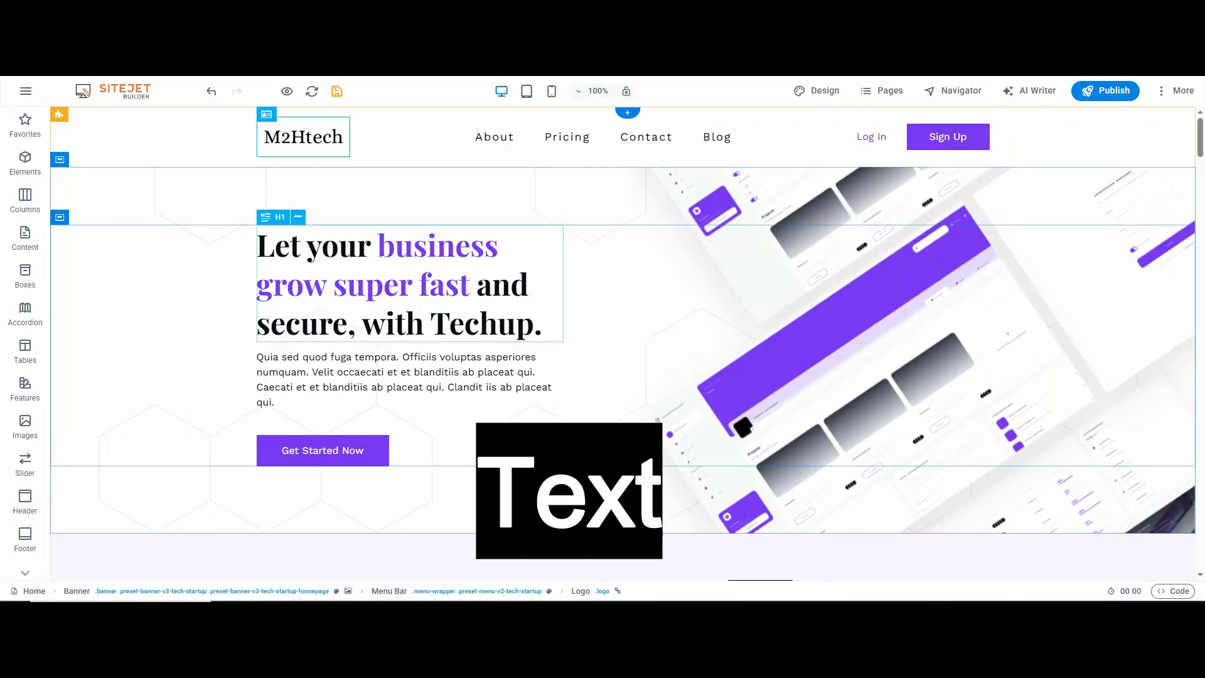
Generate a new hero headline with AI Writer about technology transforming business success
left_click(410, 284)
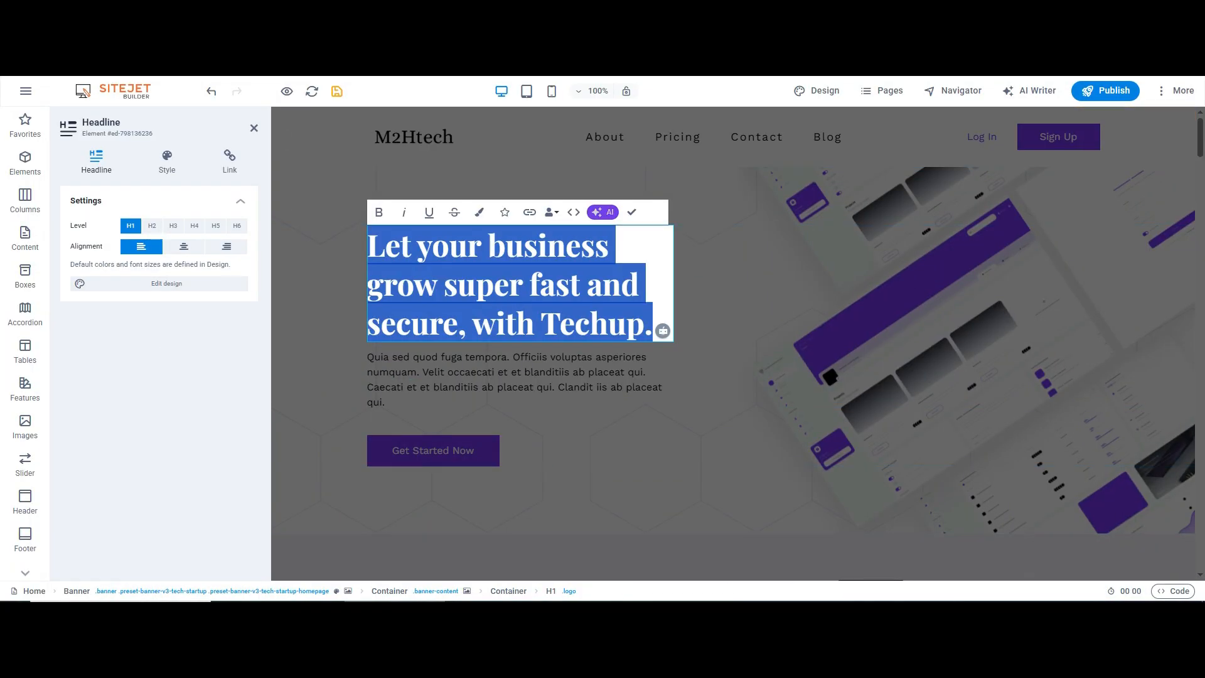
left_click(603, 212)
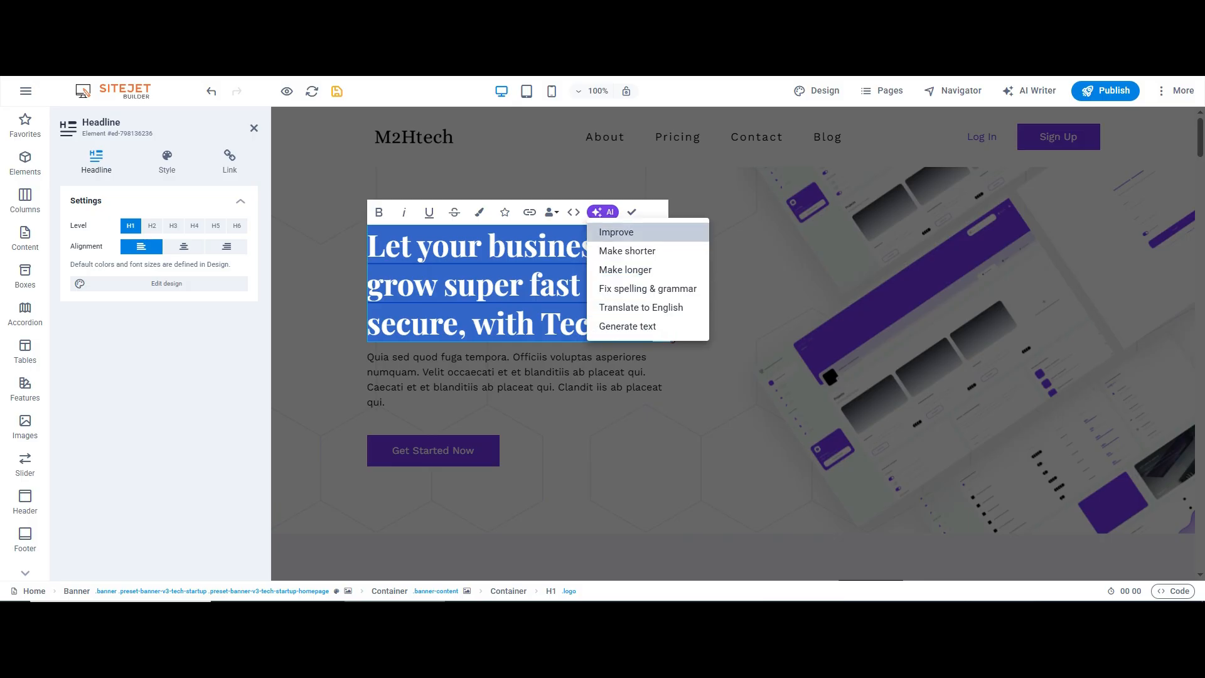
left_click(626, 325)
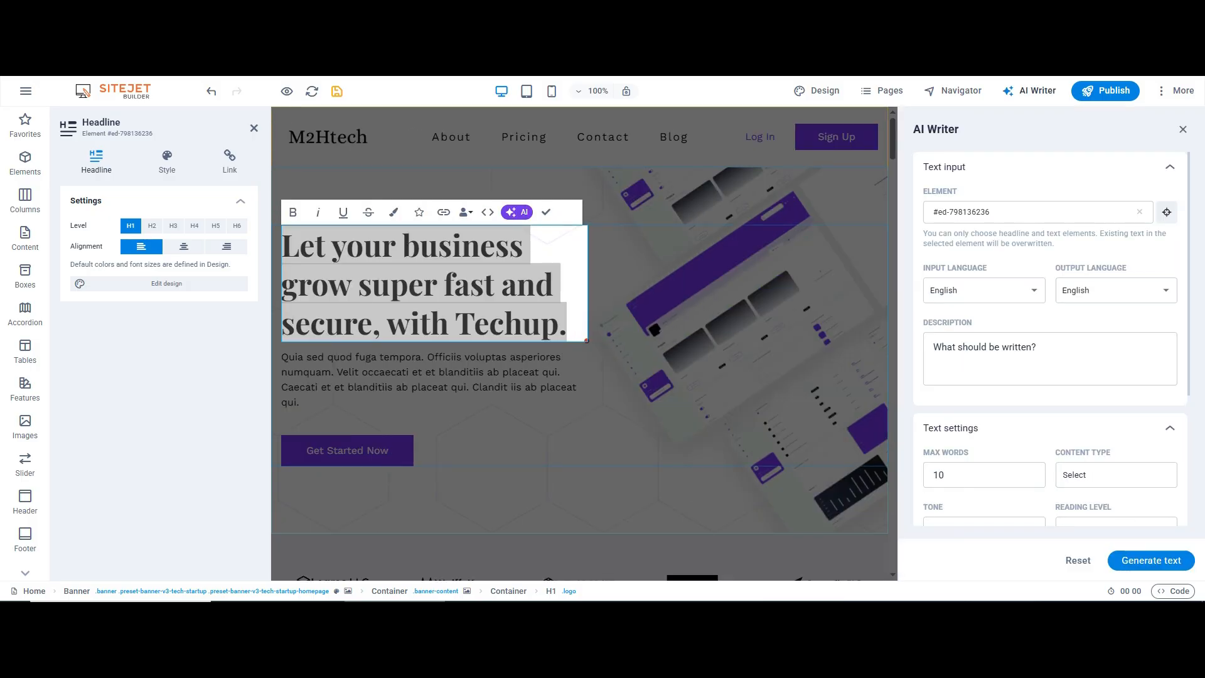
type("w")
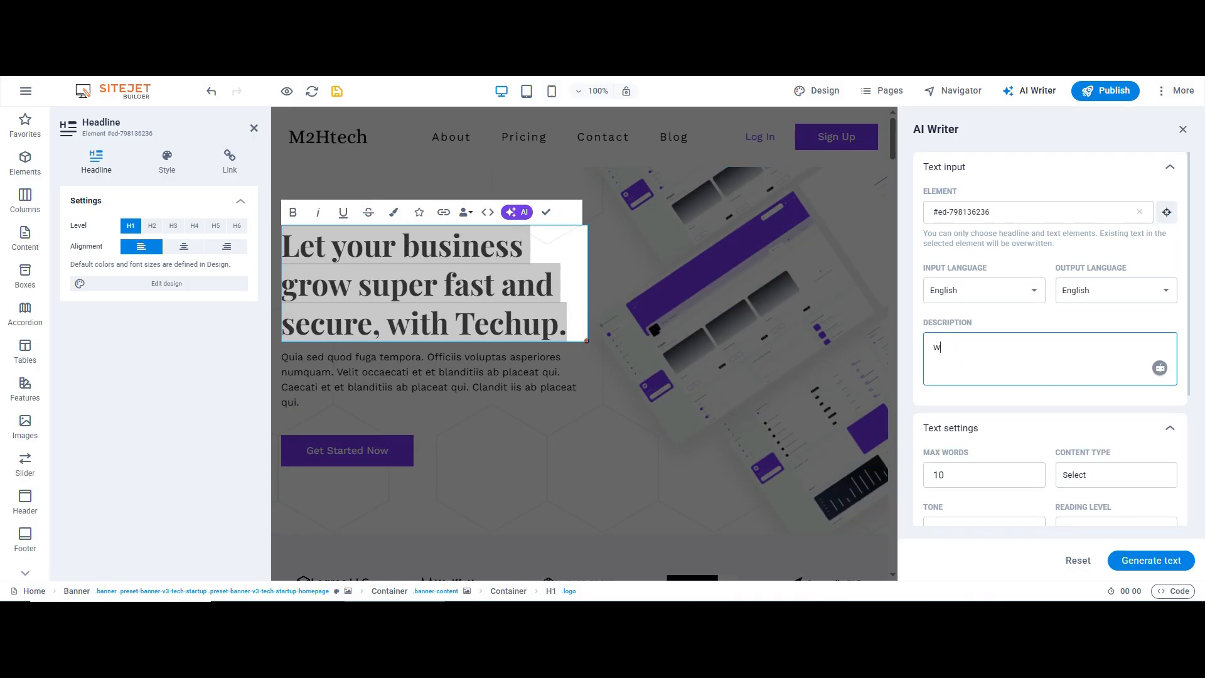
type("rite something short that talk about technology and business")
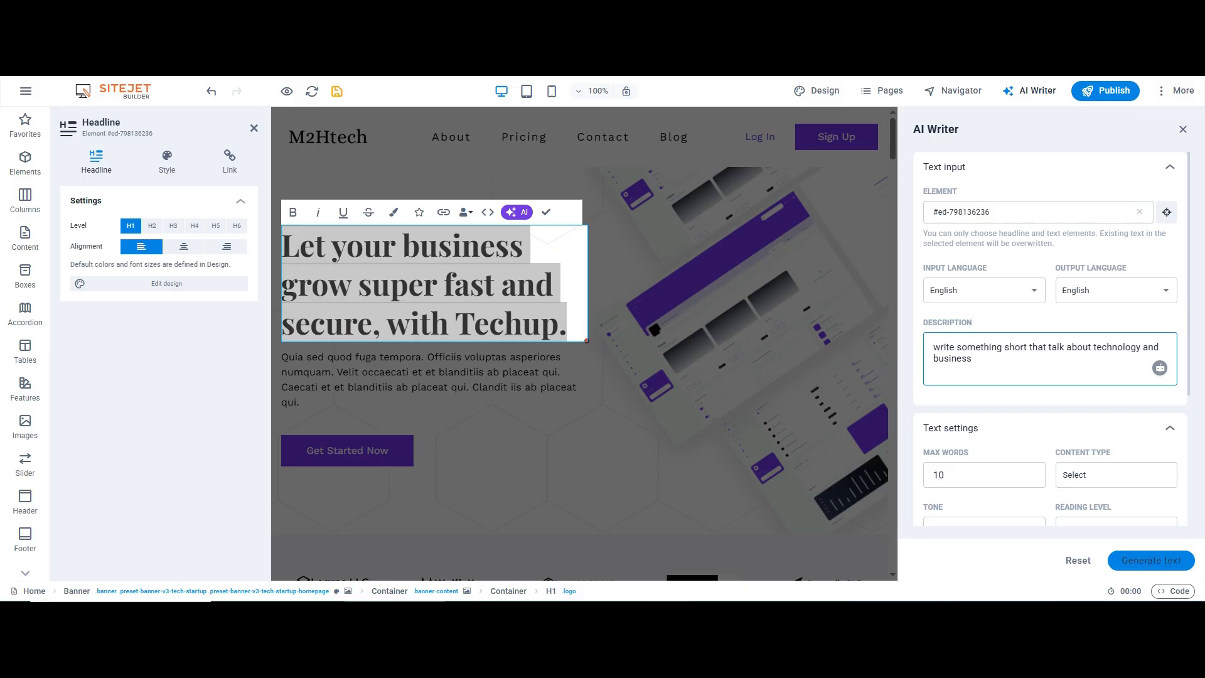
left_click(1151, 560)
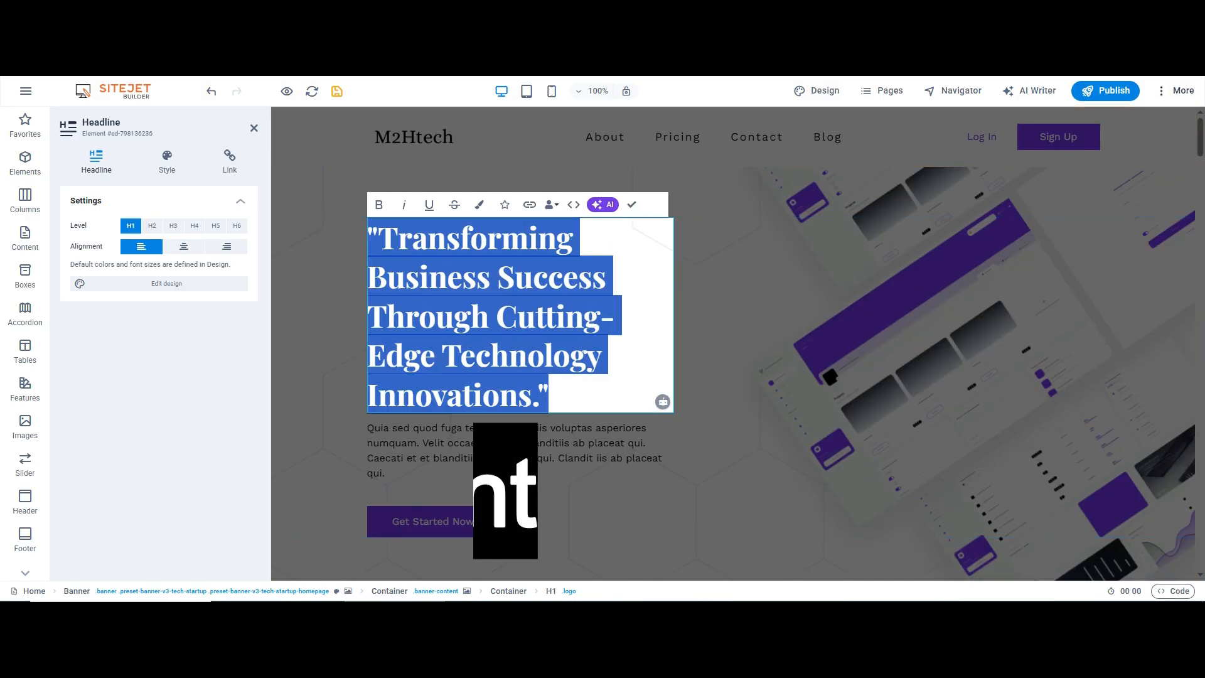
Add the Roboto Mono Google font to the site and use it for headlines
left_click(1185, 90)
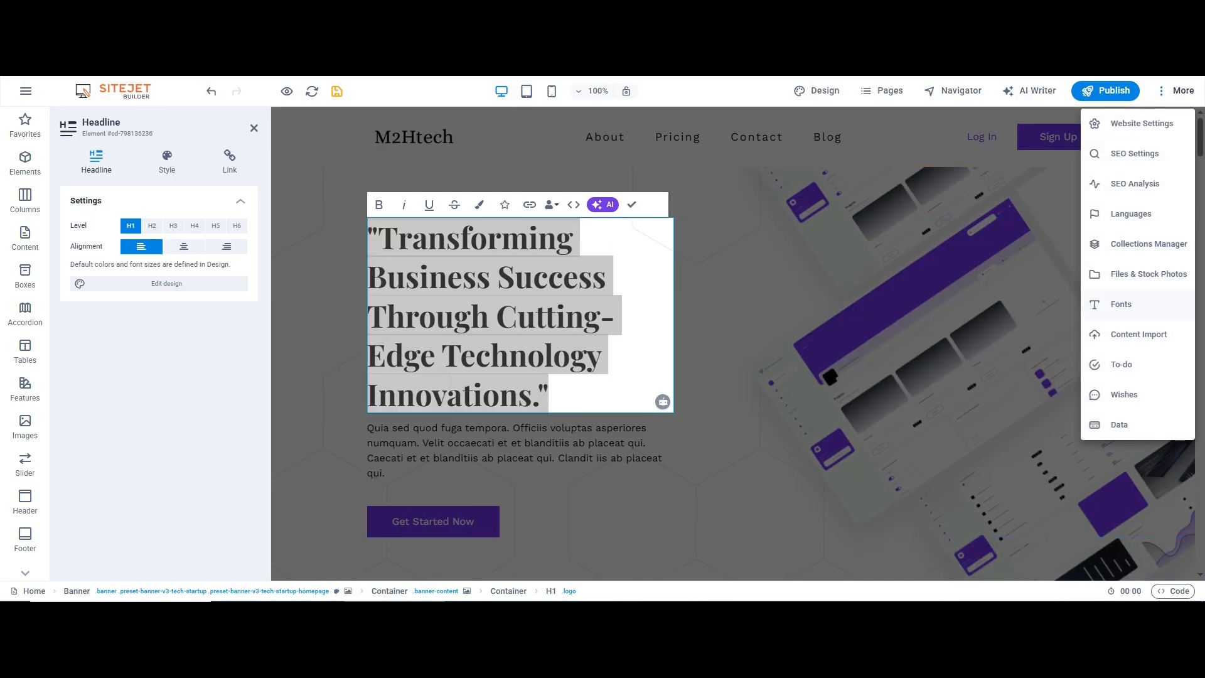
left_click(1121, 304)
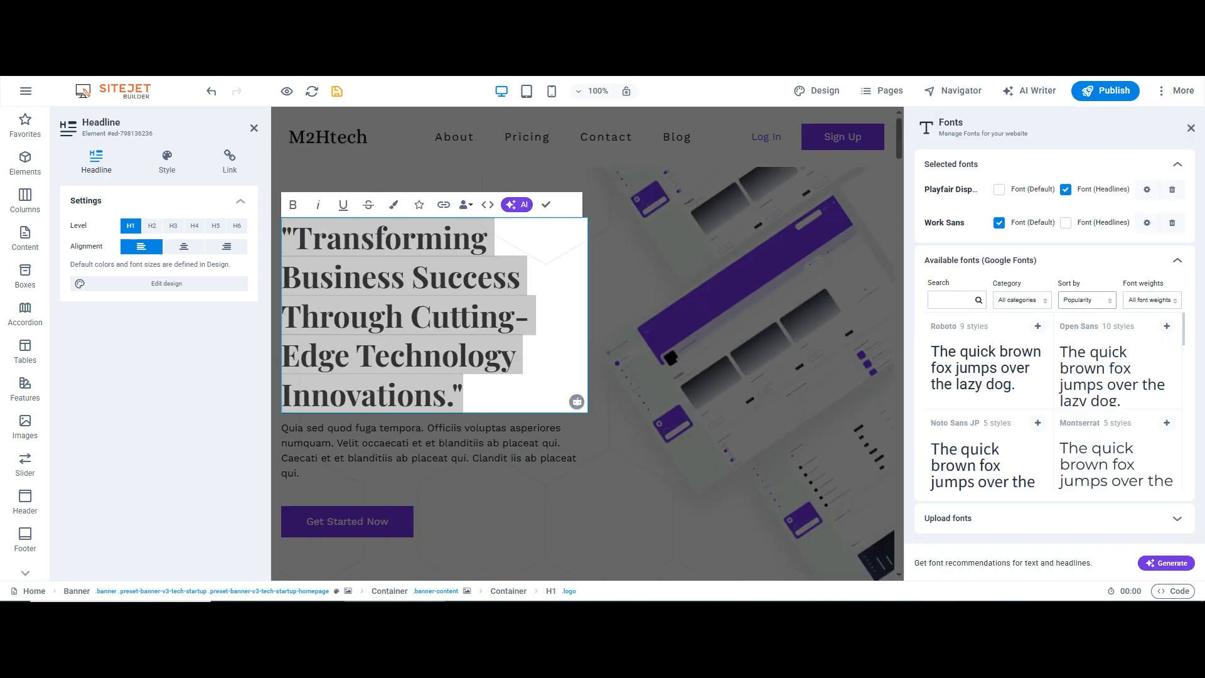
scroll("down", 3)
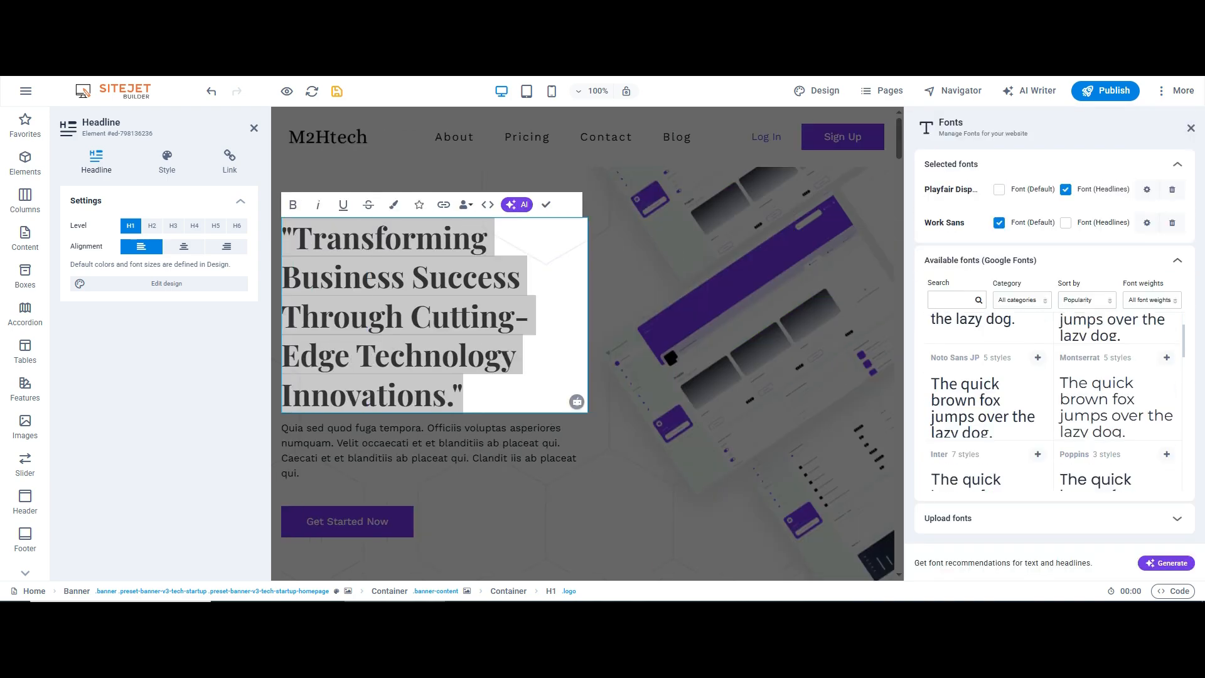
scroll("down", 3)
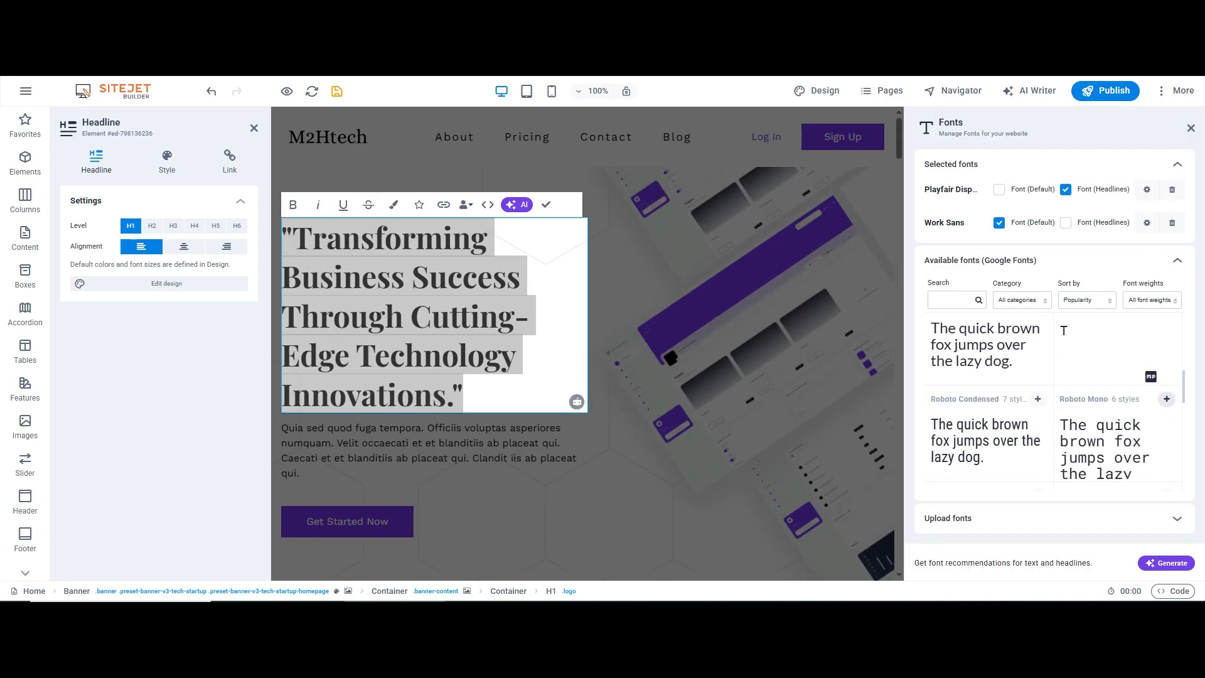
left_click(1166, 399)
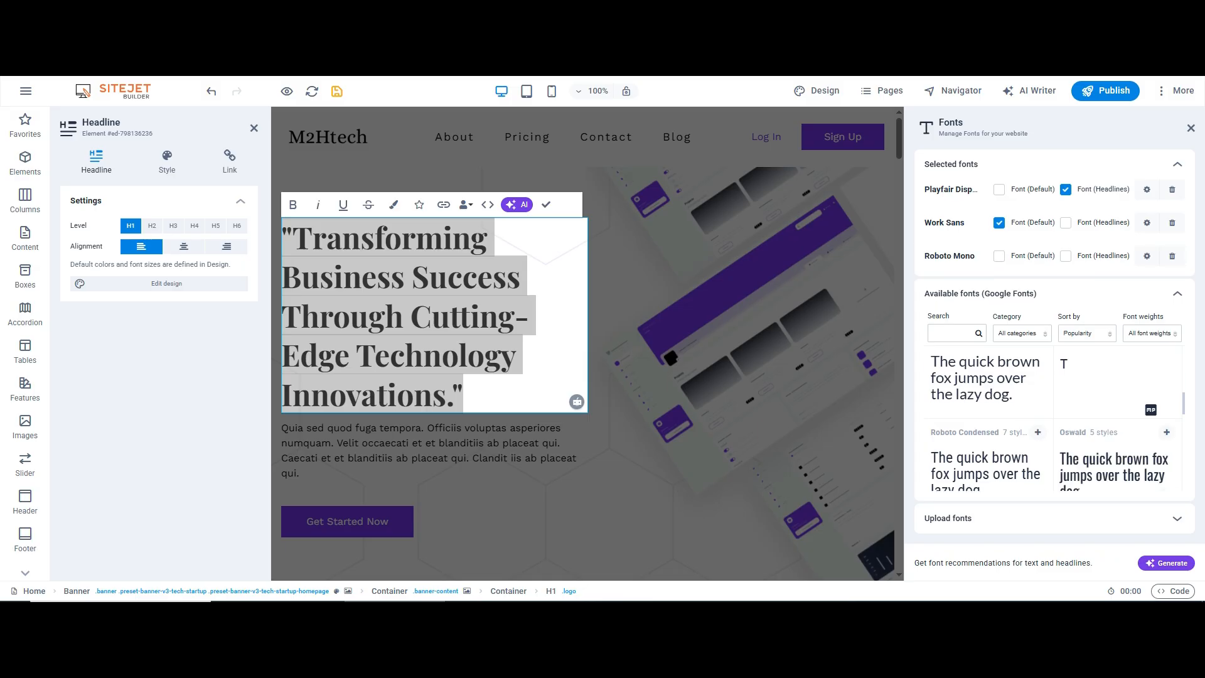
left_click(1065, 255)
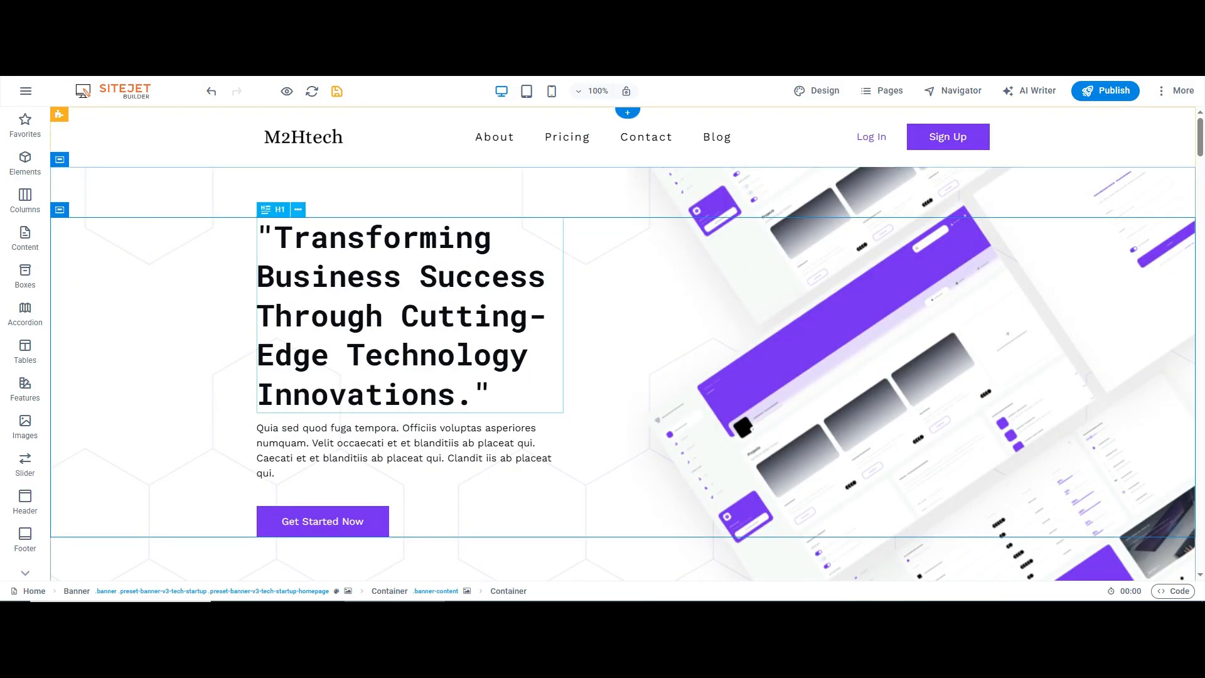
scroll("down", 3)
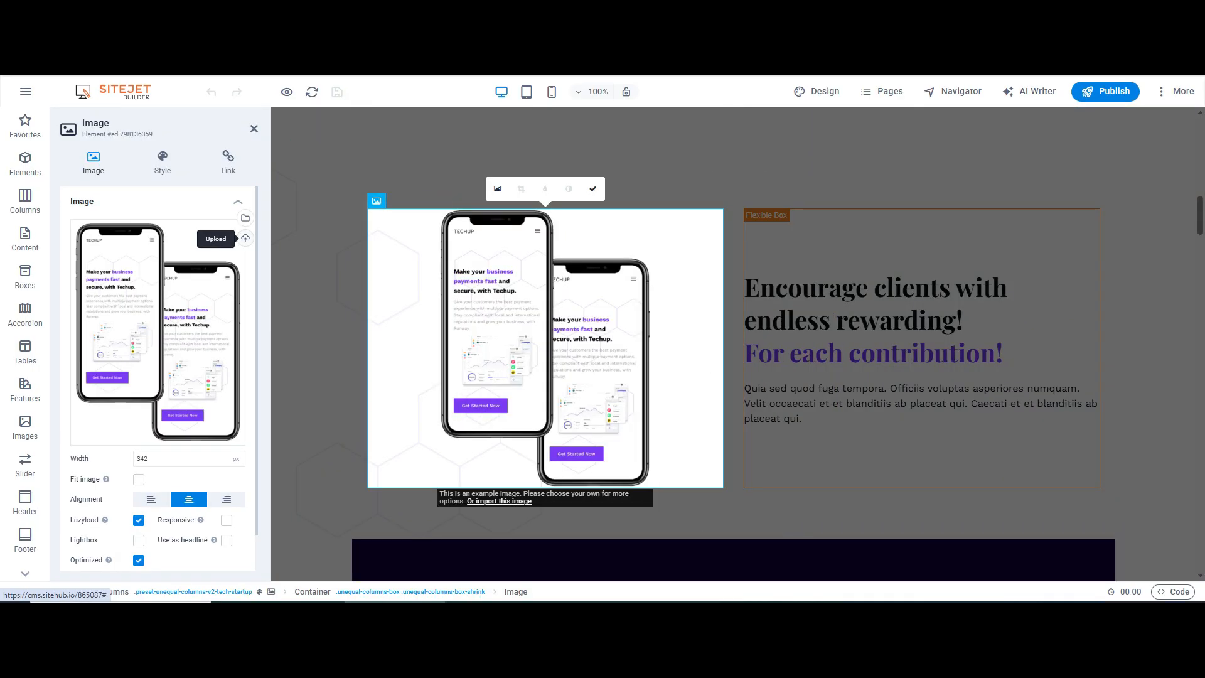
Replace the phones image with a stock photo of a hand holding a smartphone
left_click(246, 219)
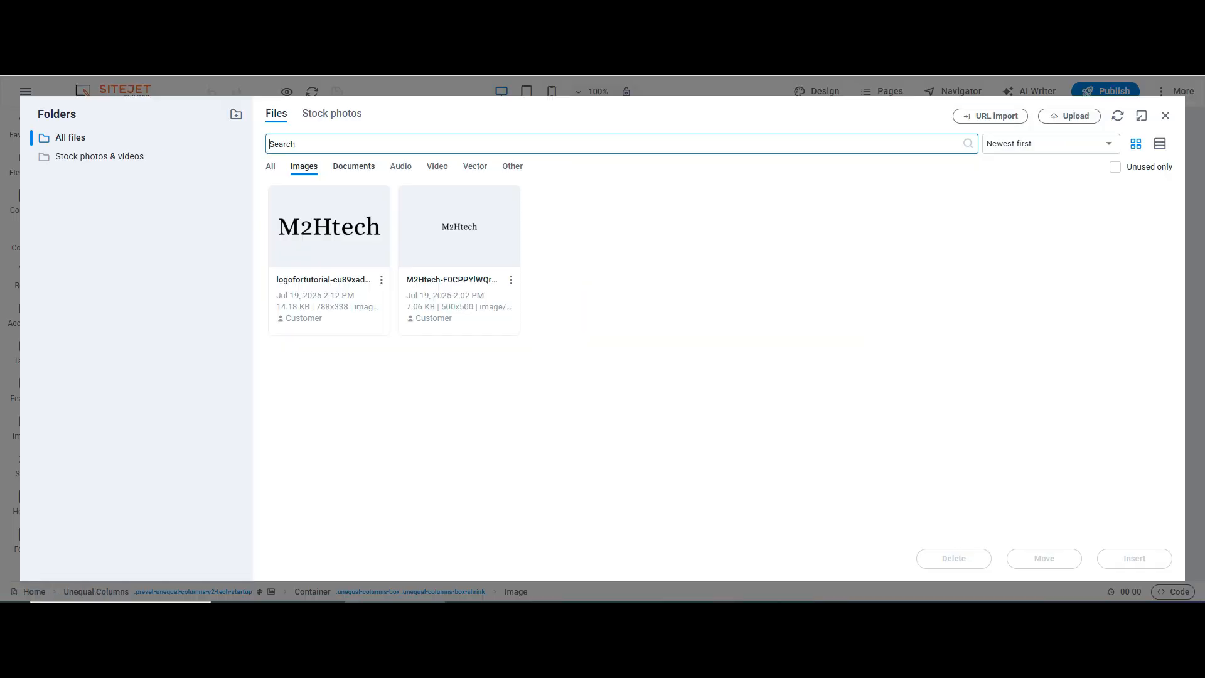
left_click(331, 112)
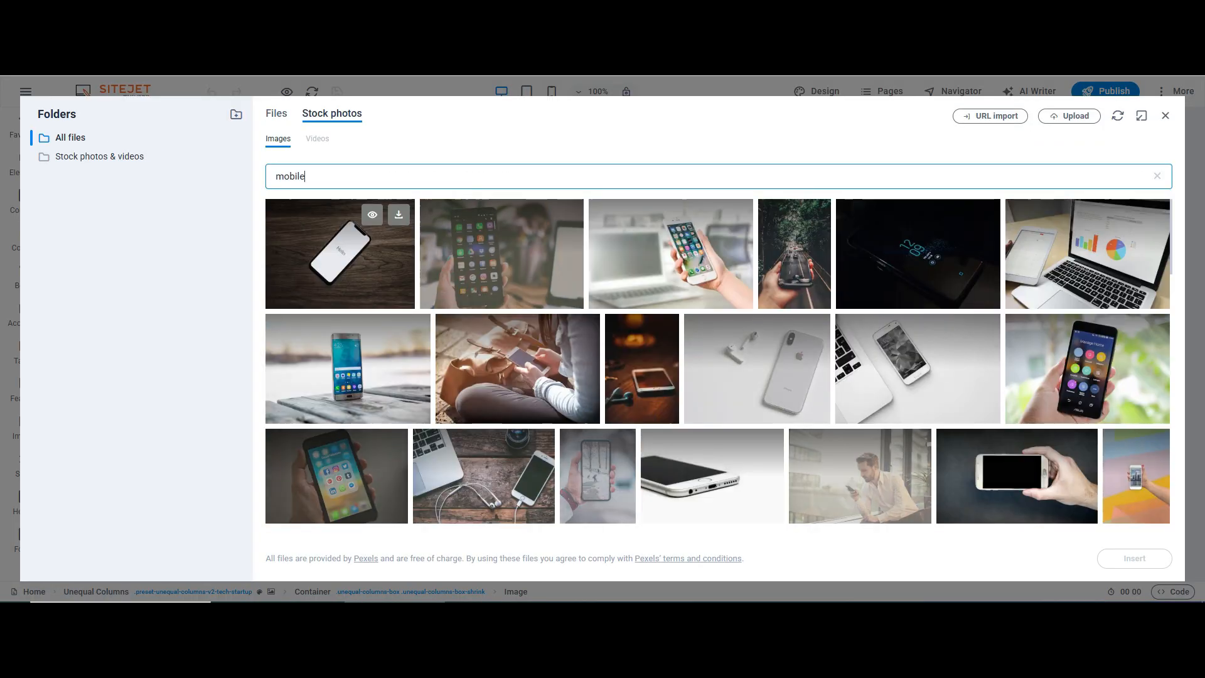
left_click(500, 253)
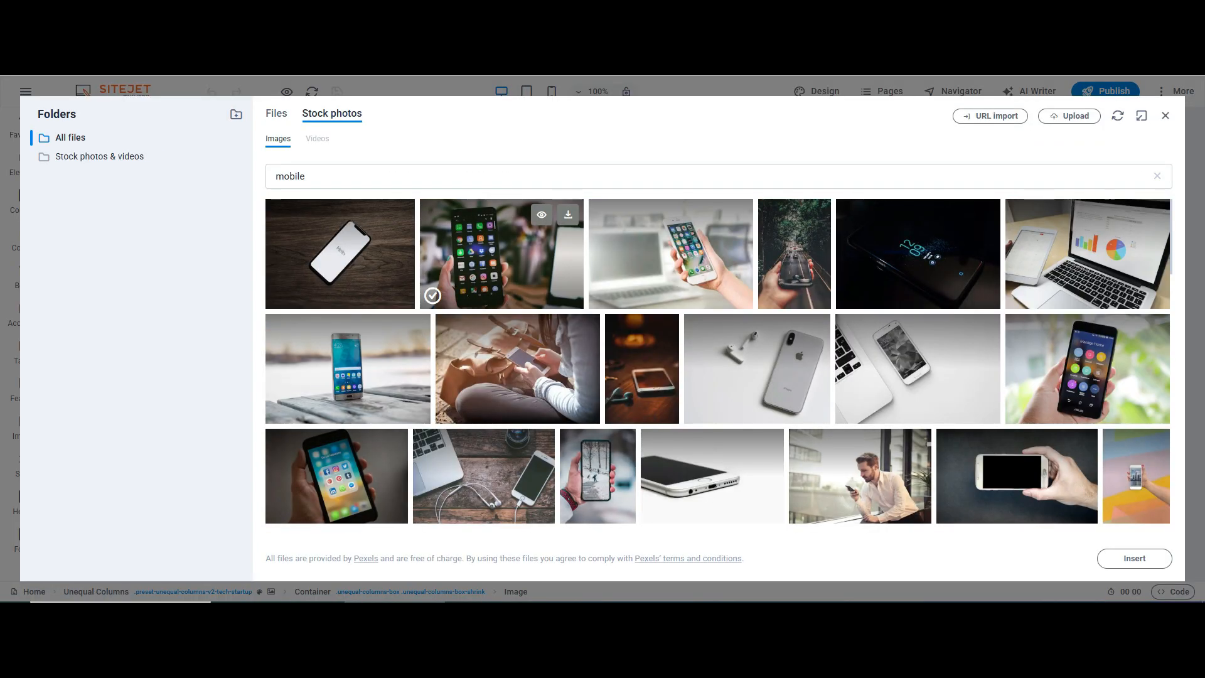
left_click(568, 215)
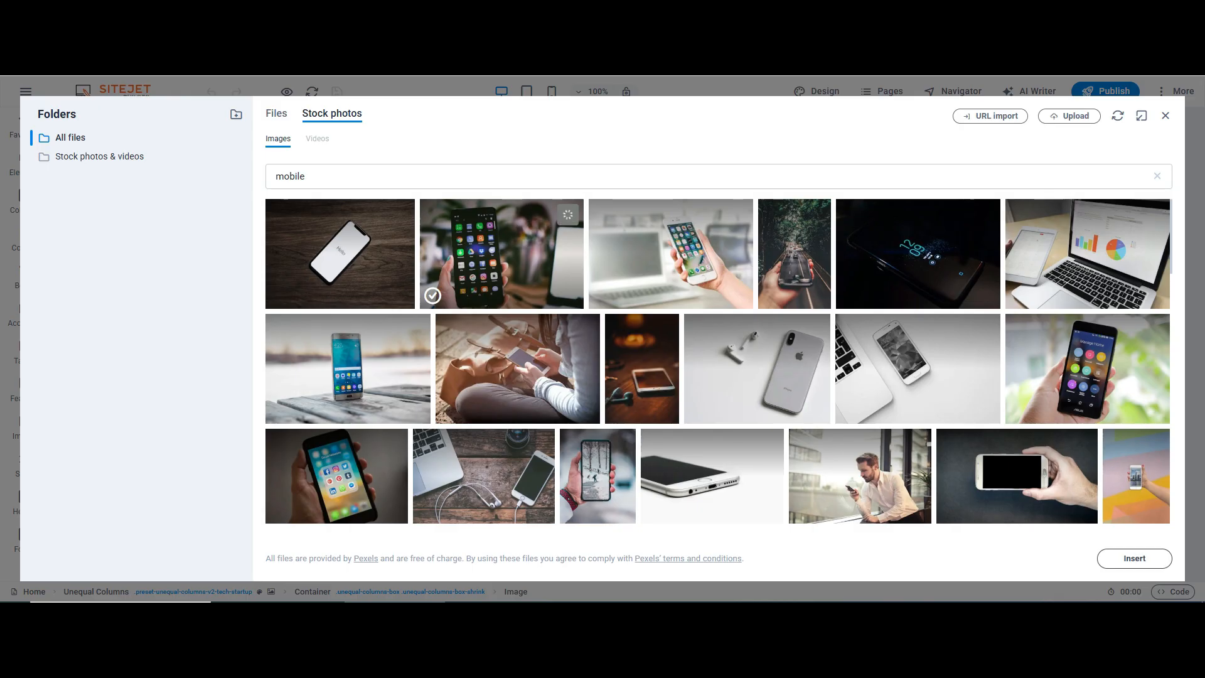
left_click(1134, 558)
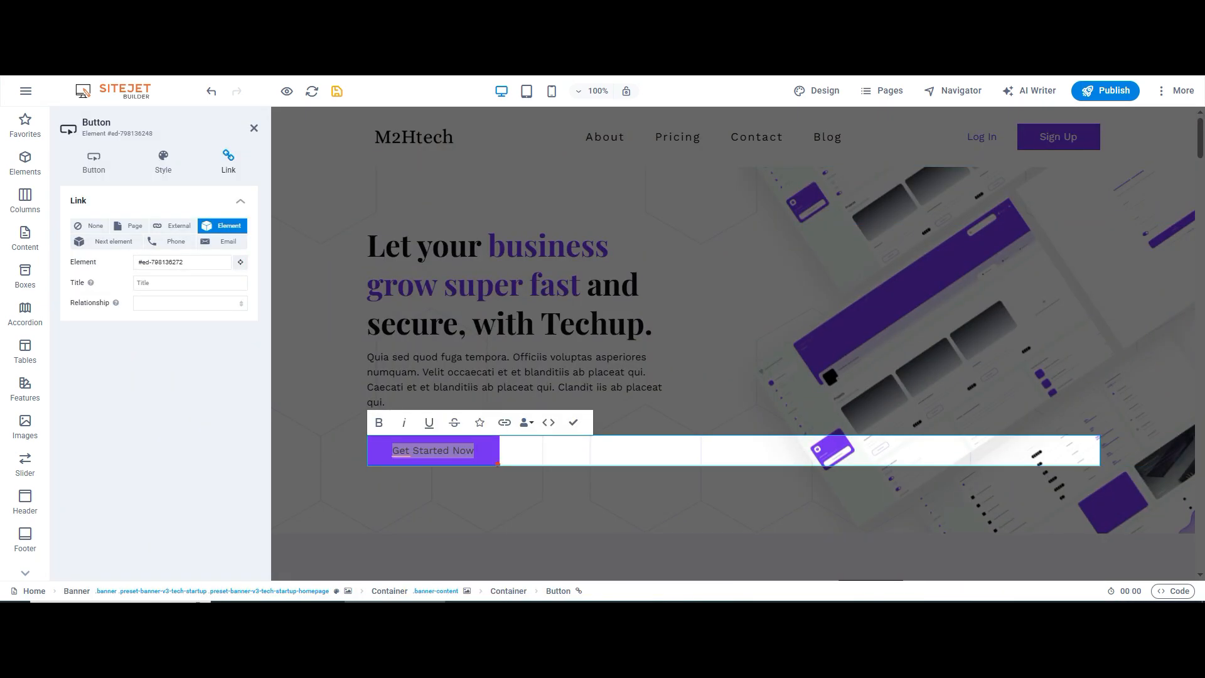
Try Page, Element, Next element and Phone link types for Get Started Now
left_click(133, 226)
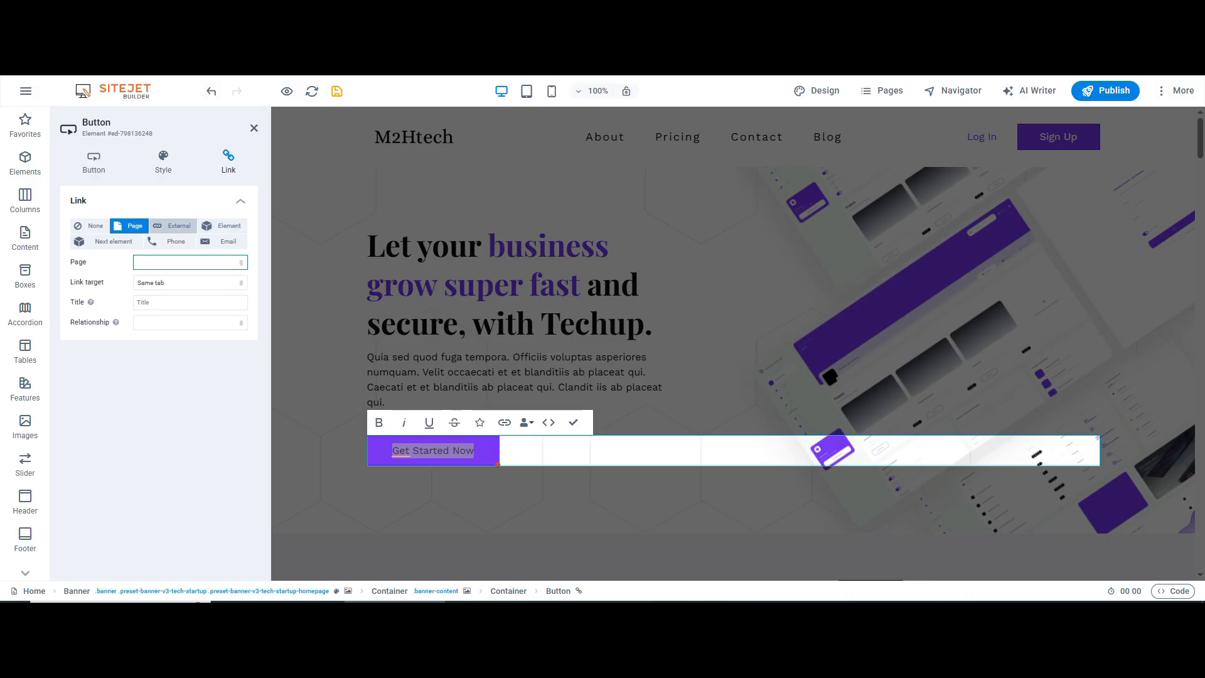
left_click(222, 226)
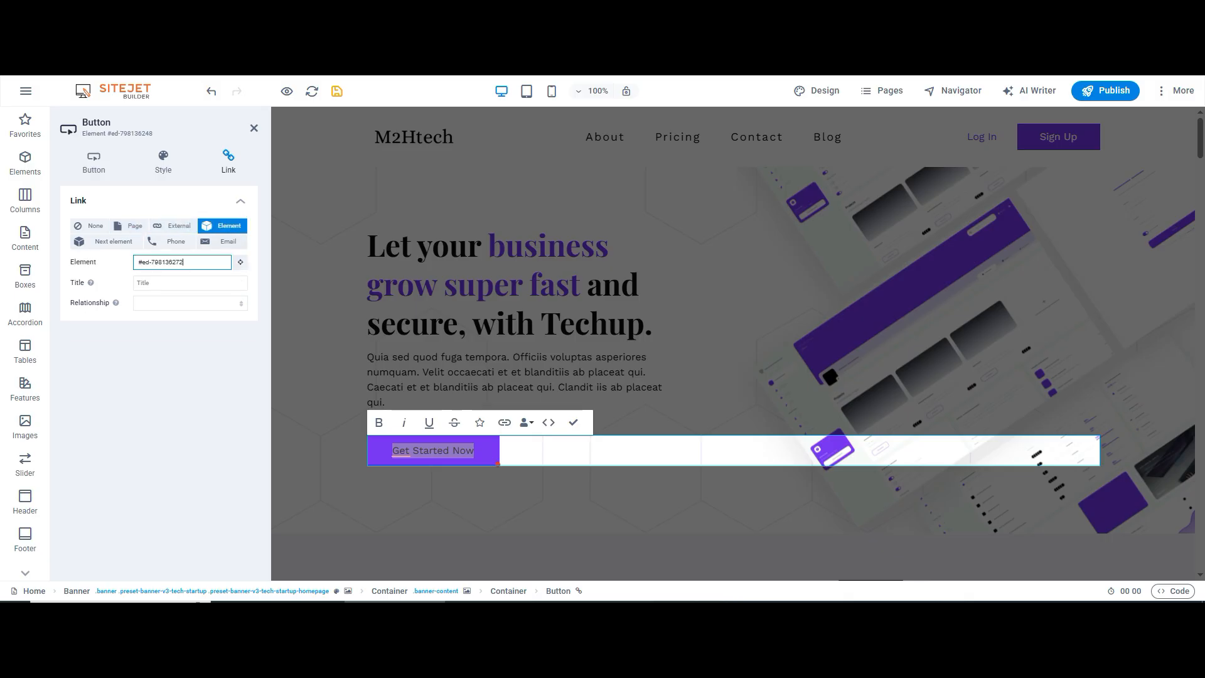
left_click(113, 240)
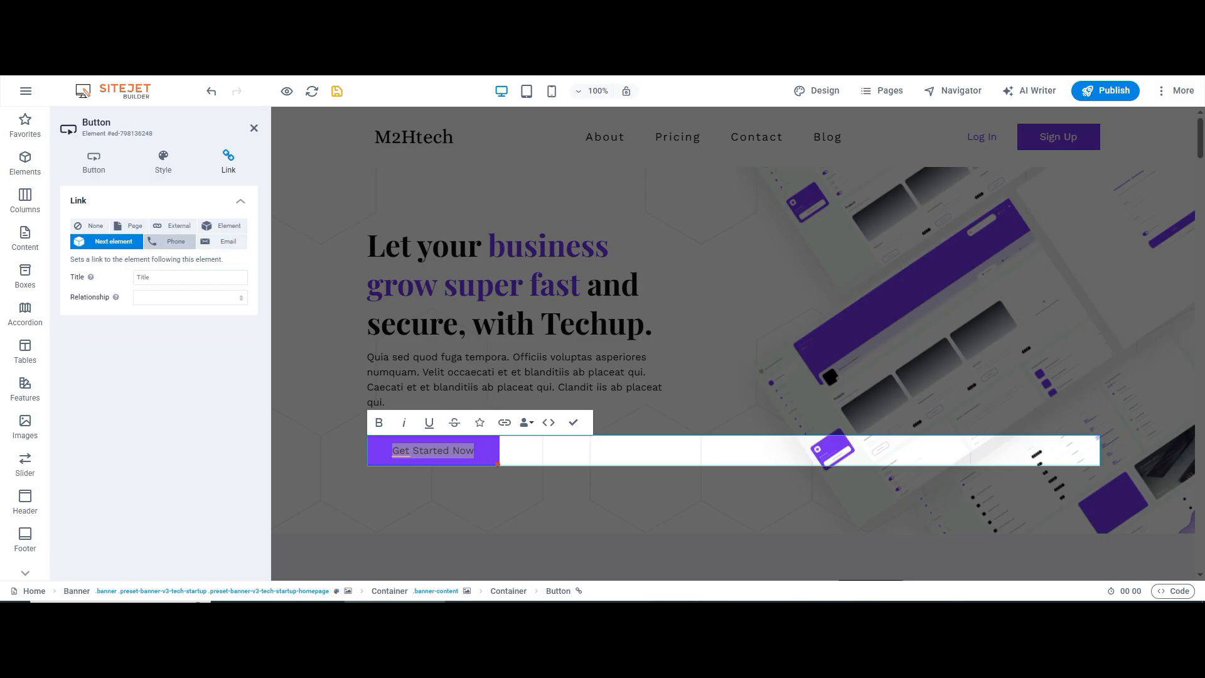
left_click(175, 241)
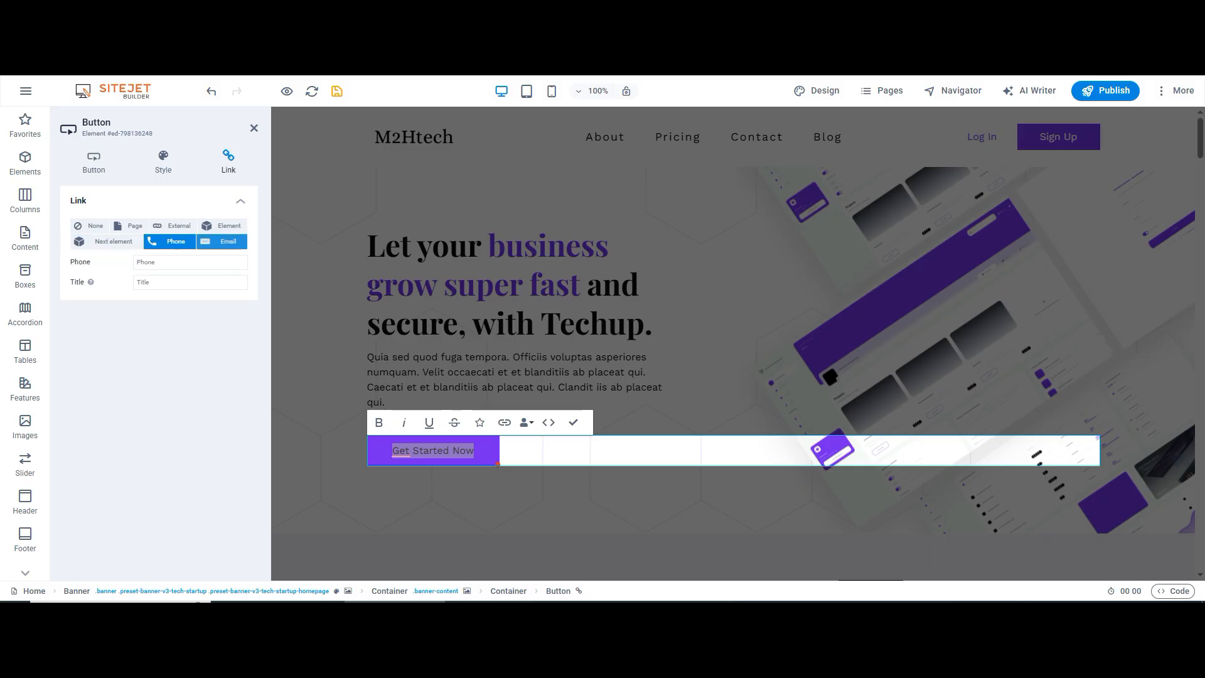
left_click(128, 225)
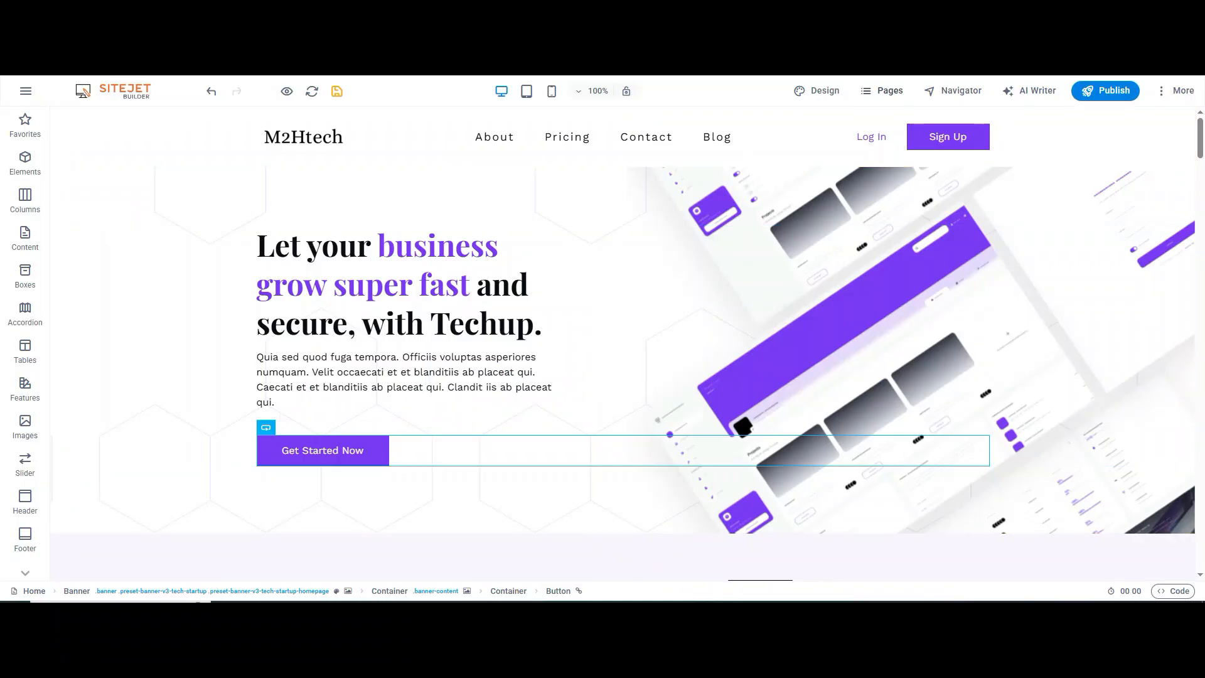
Duplicate the About page in the Pages list and rename the copy
left_click(880, 90)
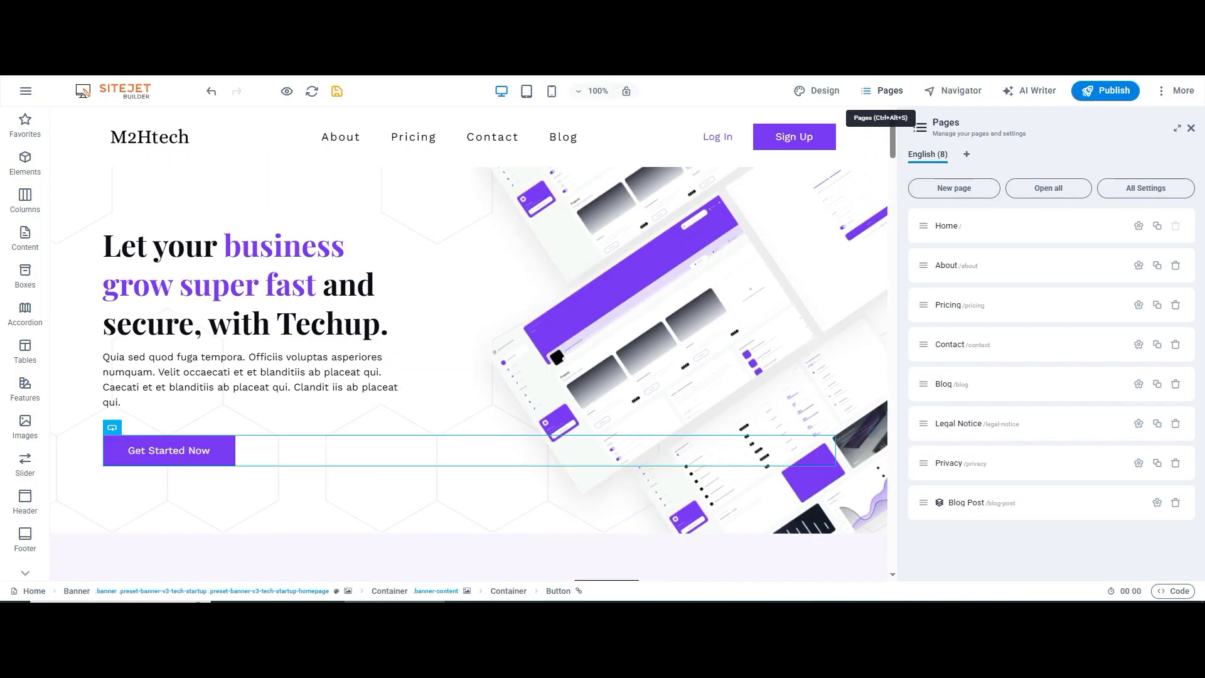
left_click(956, 264)
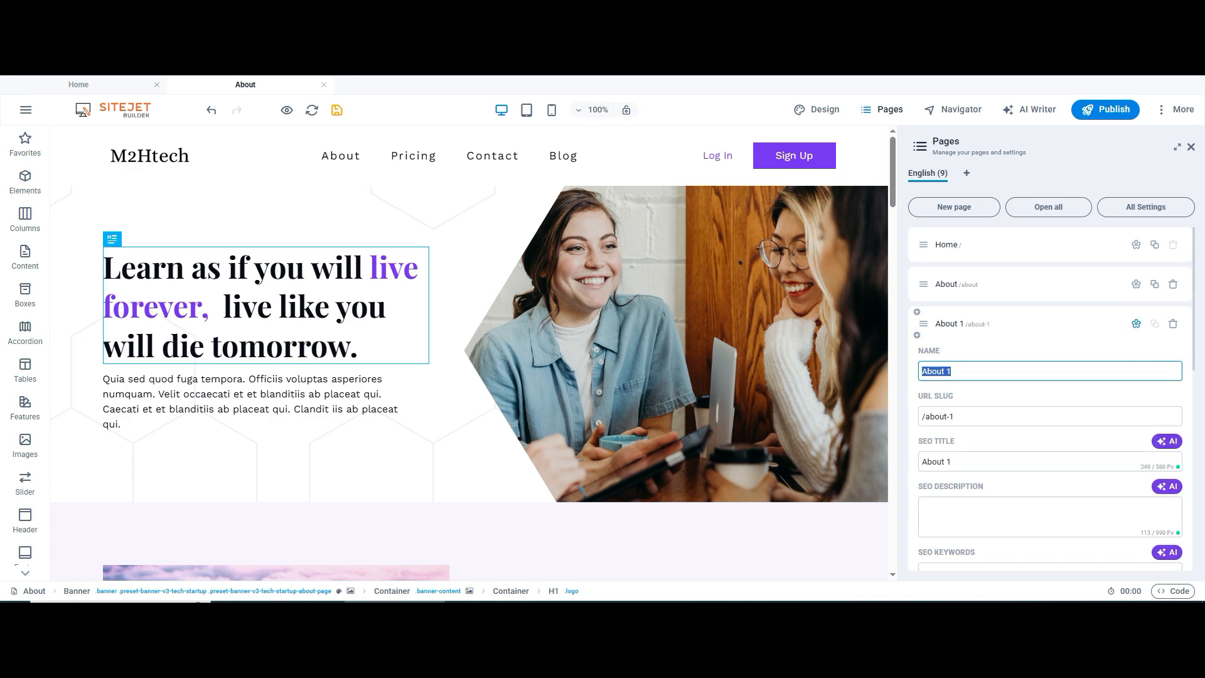
left_click(951, 206)
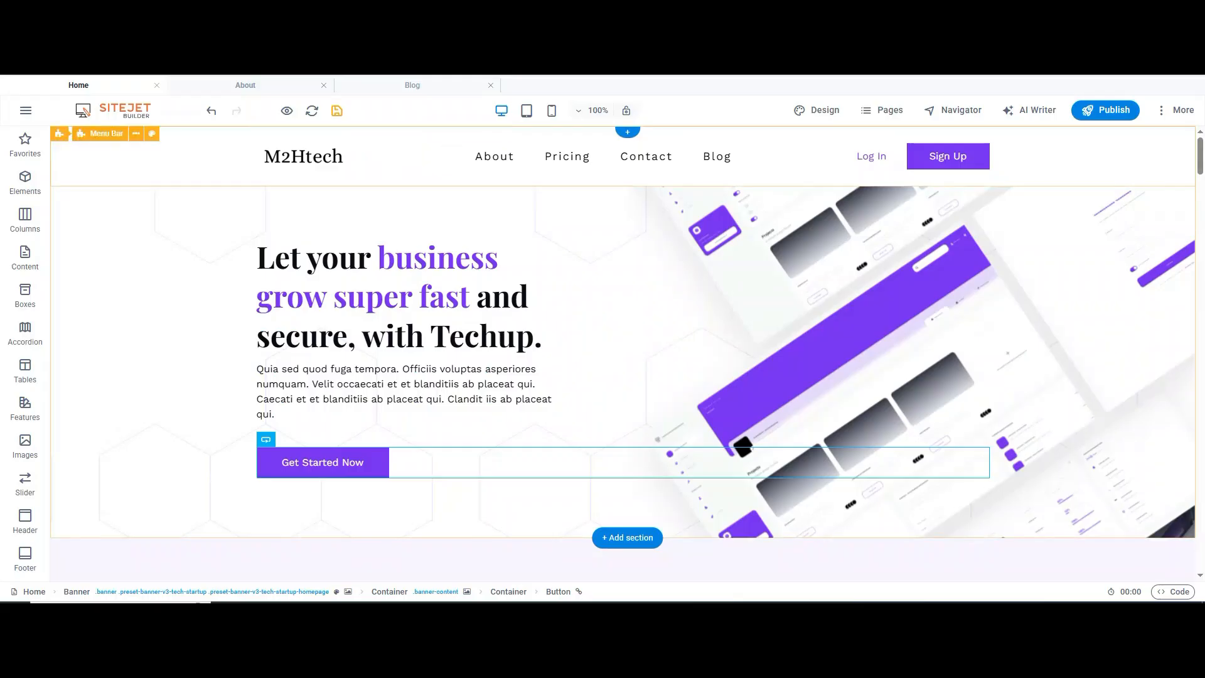
left_click(526, 110)
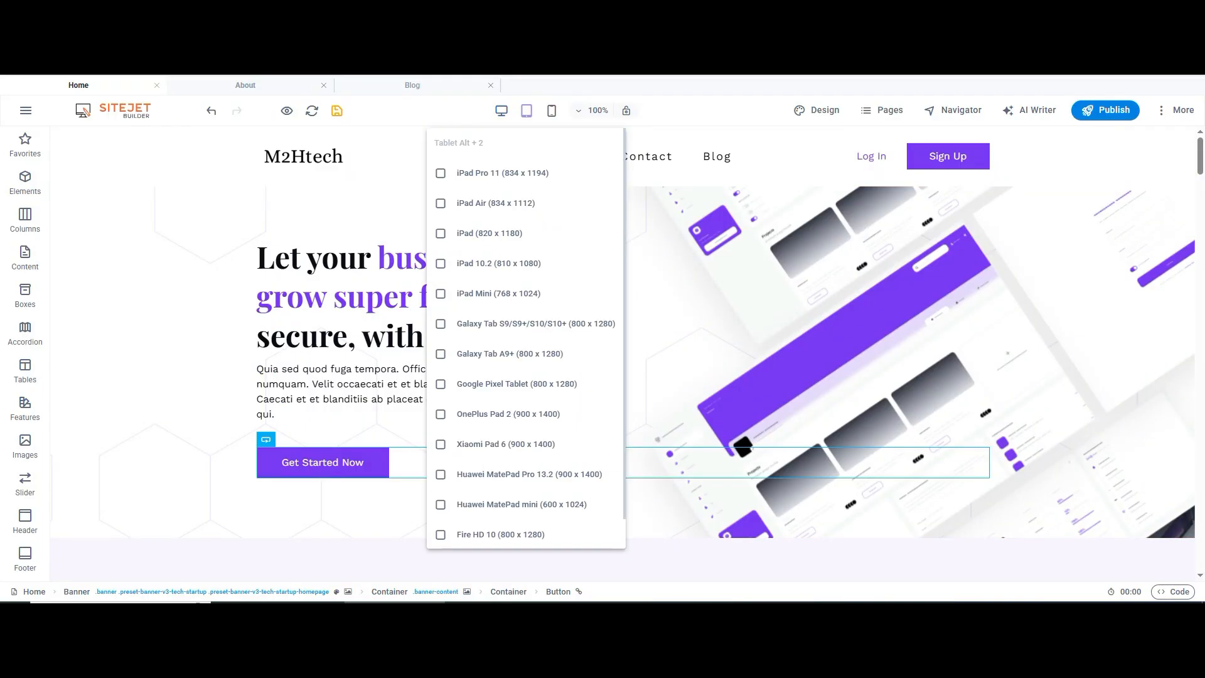
left_click(526, 110)
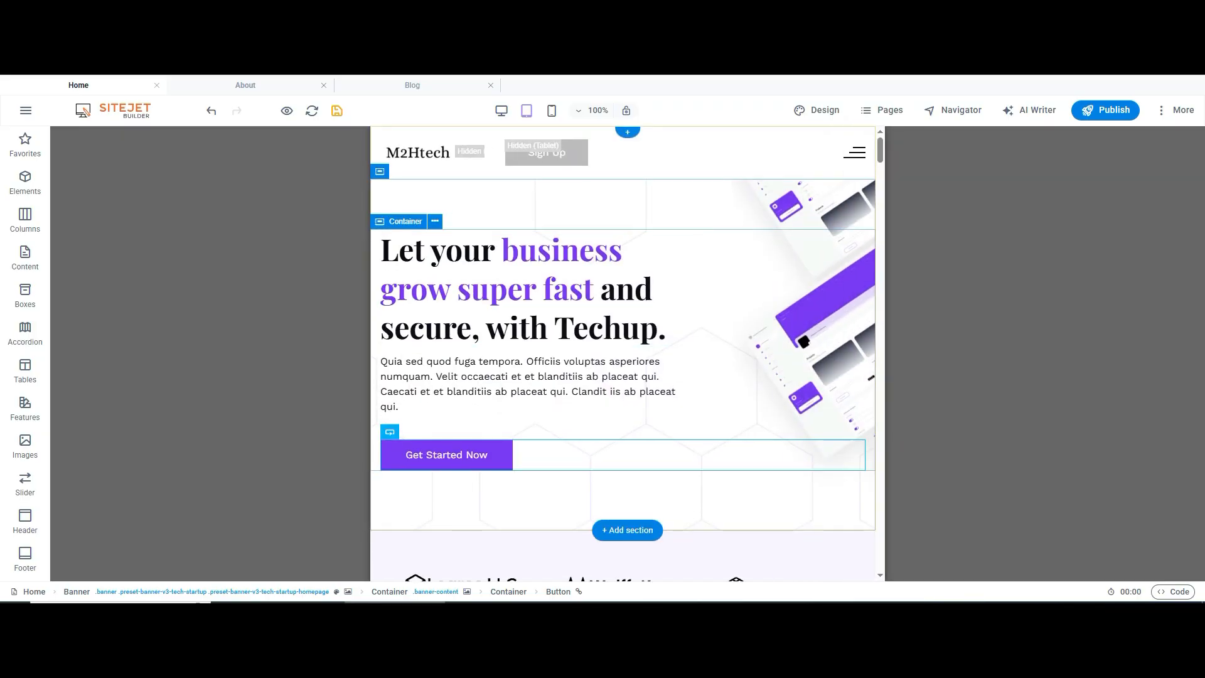
scroll("down", 3)
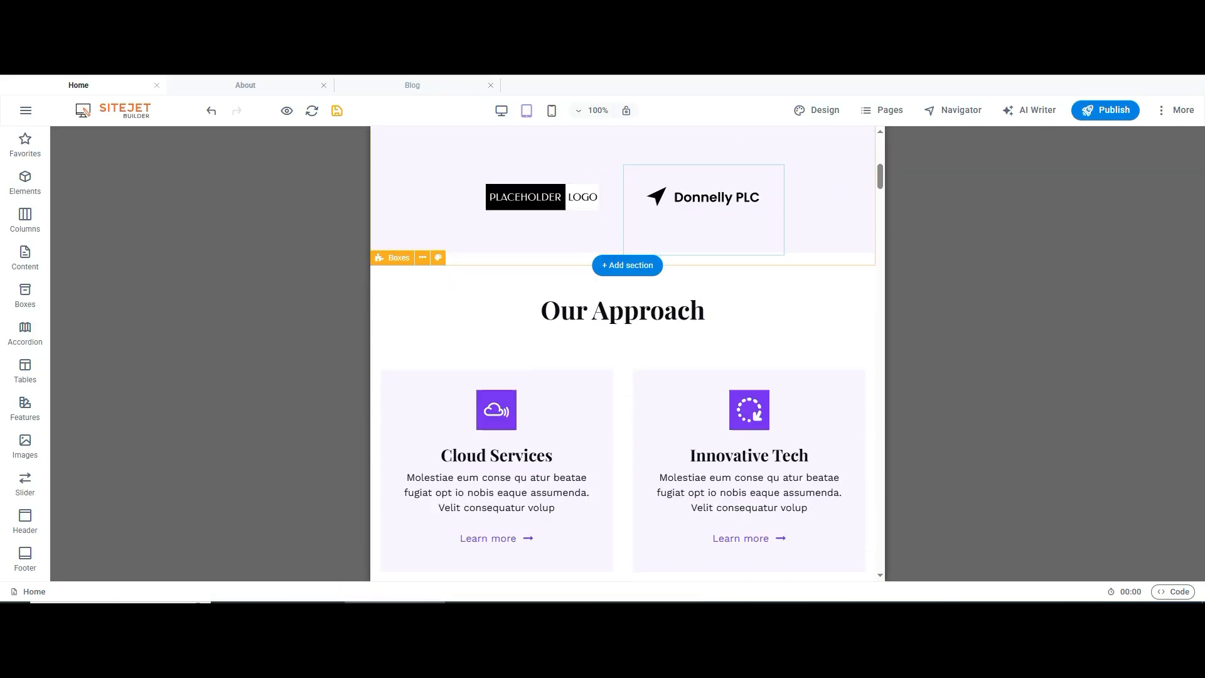
left_click(551, 110)
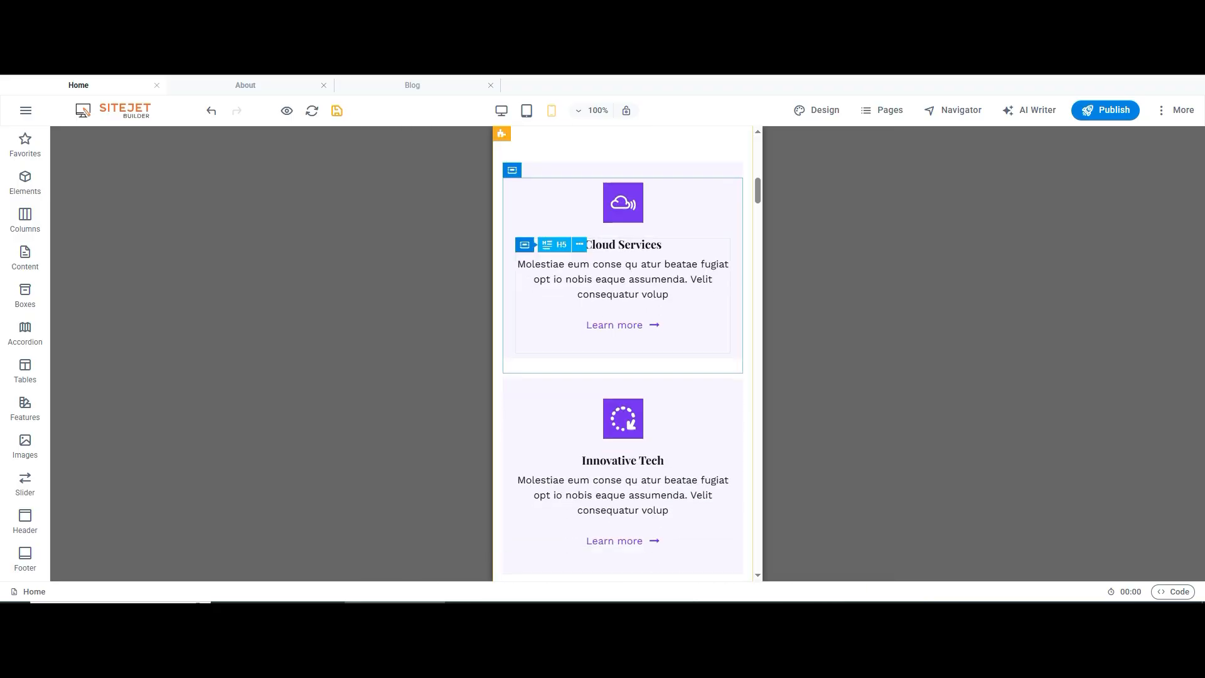
scroll("up", 3)
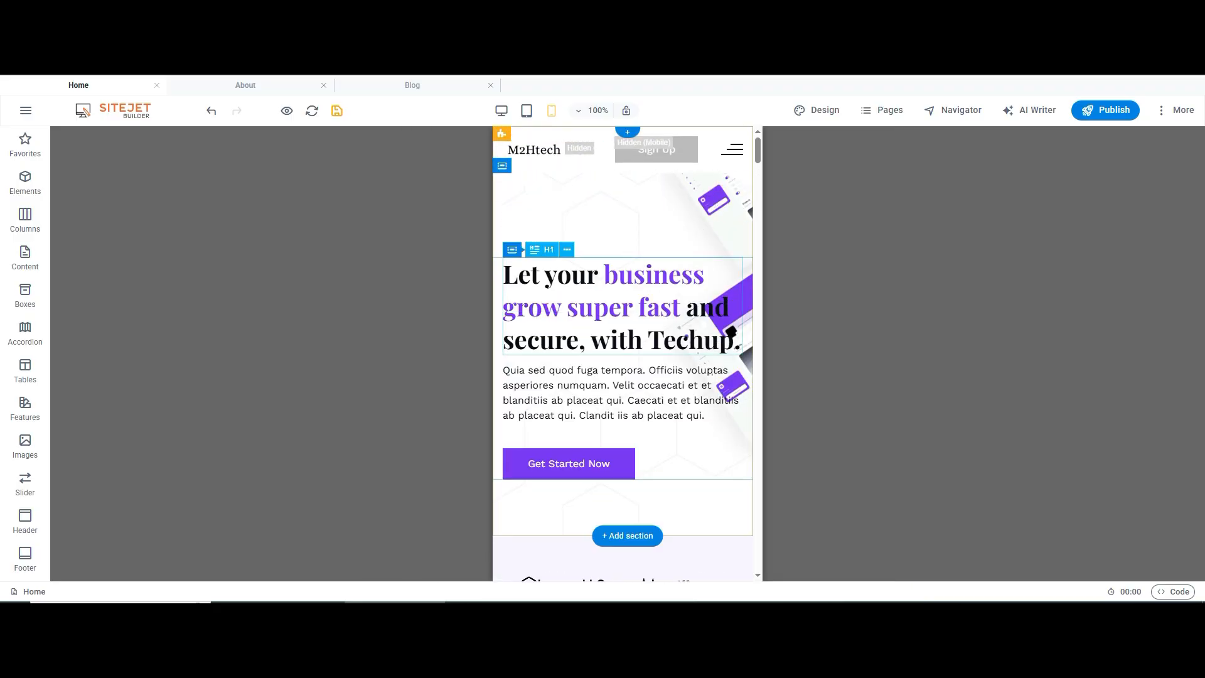
scroll("down", 3)
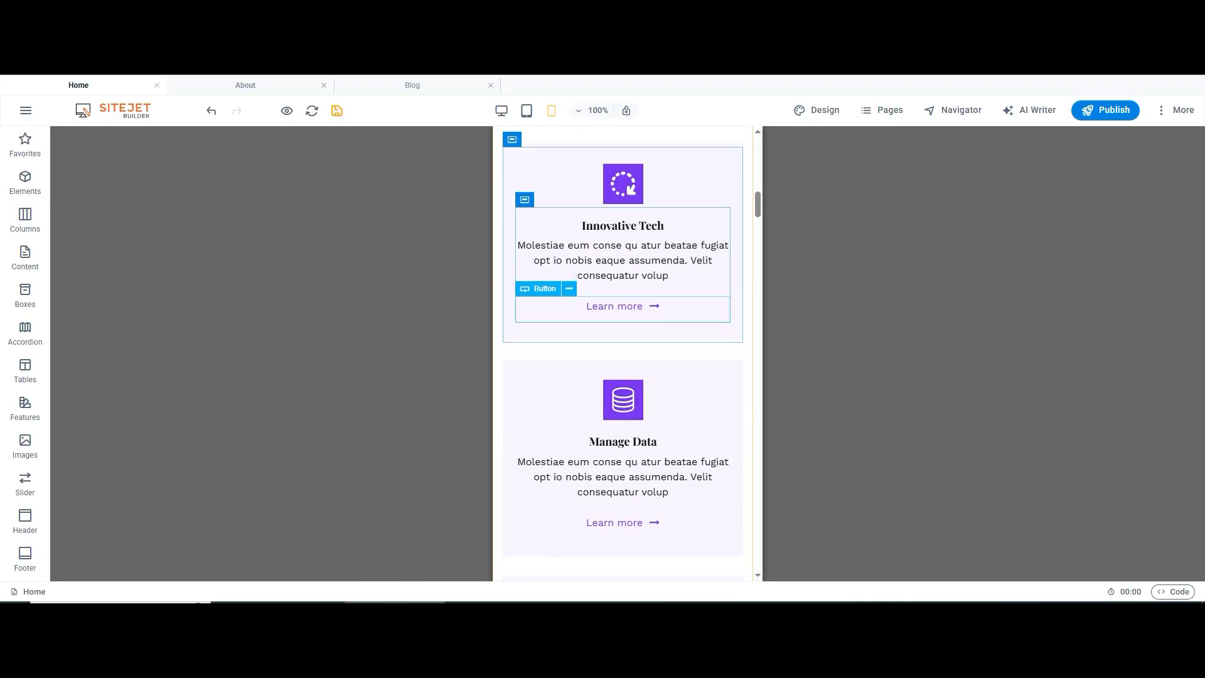
left_click(551, 110)
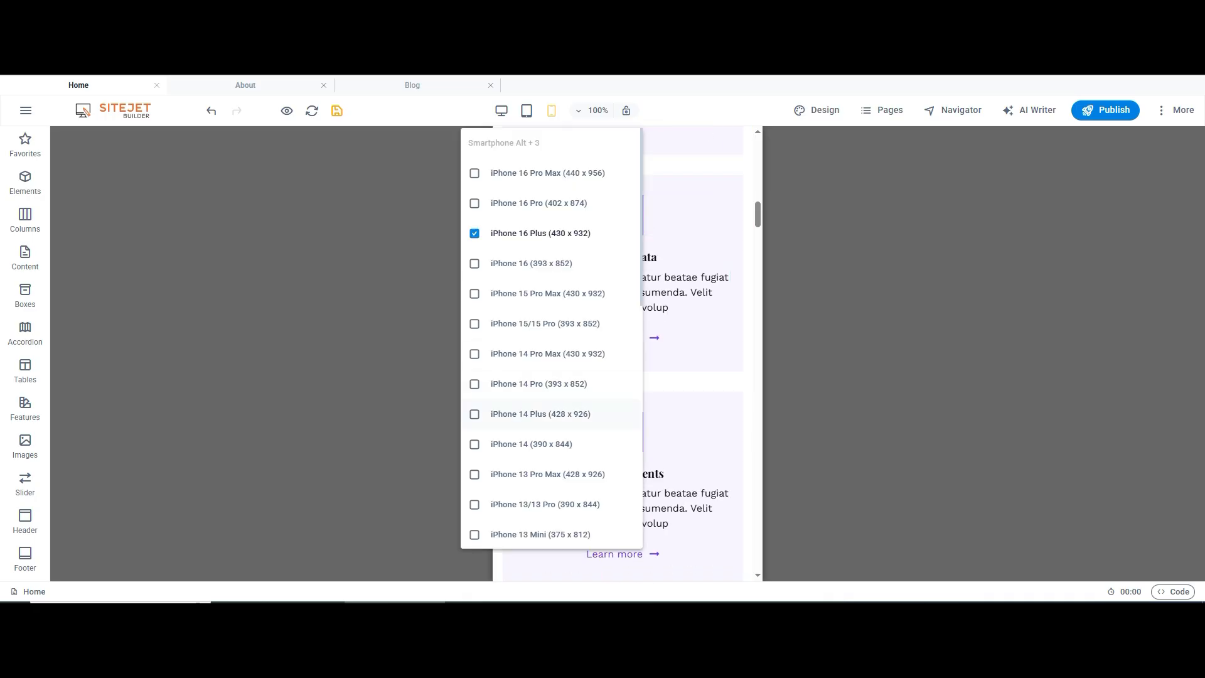
scroll("down", 3)
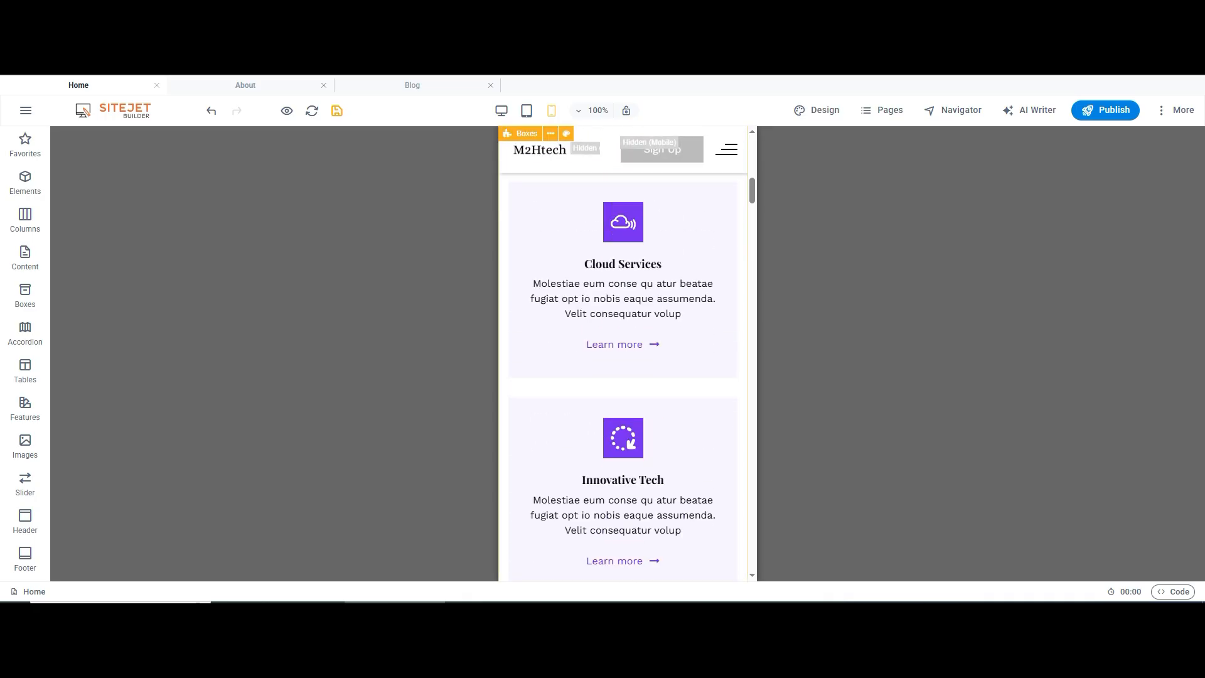
left_click(500, 112)
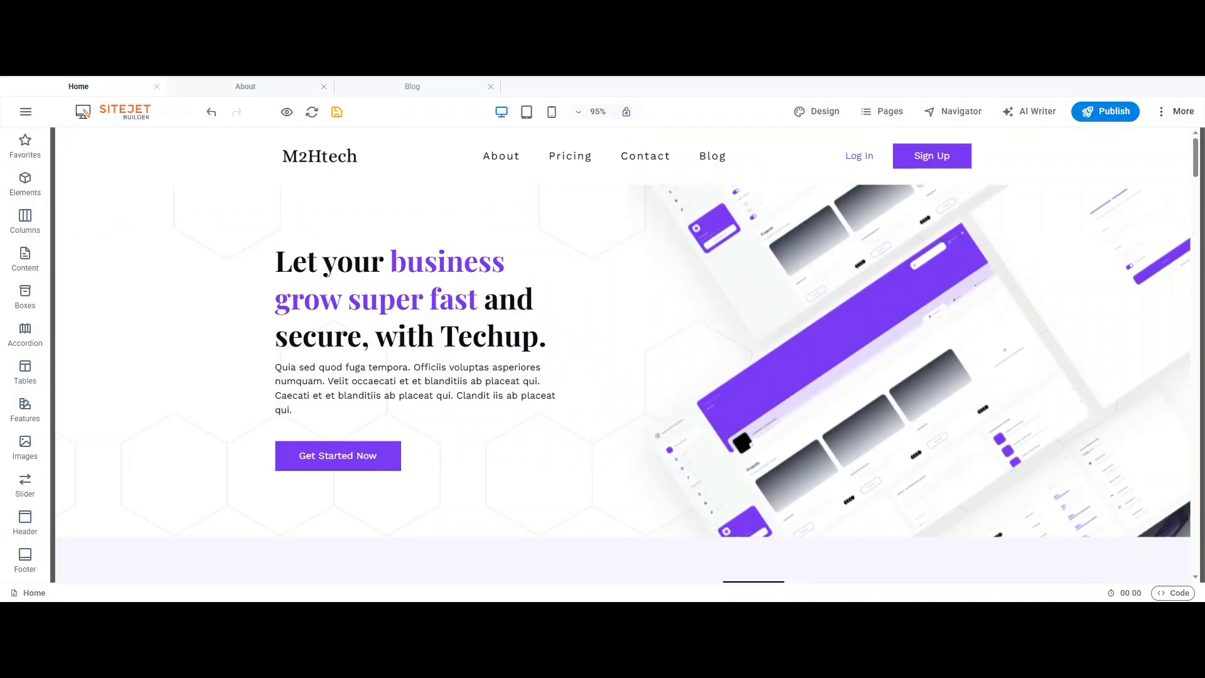
Inspect the SEO keywords and description, then open the Website language dropdown
left_click(1181, 112)
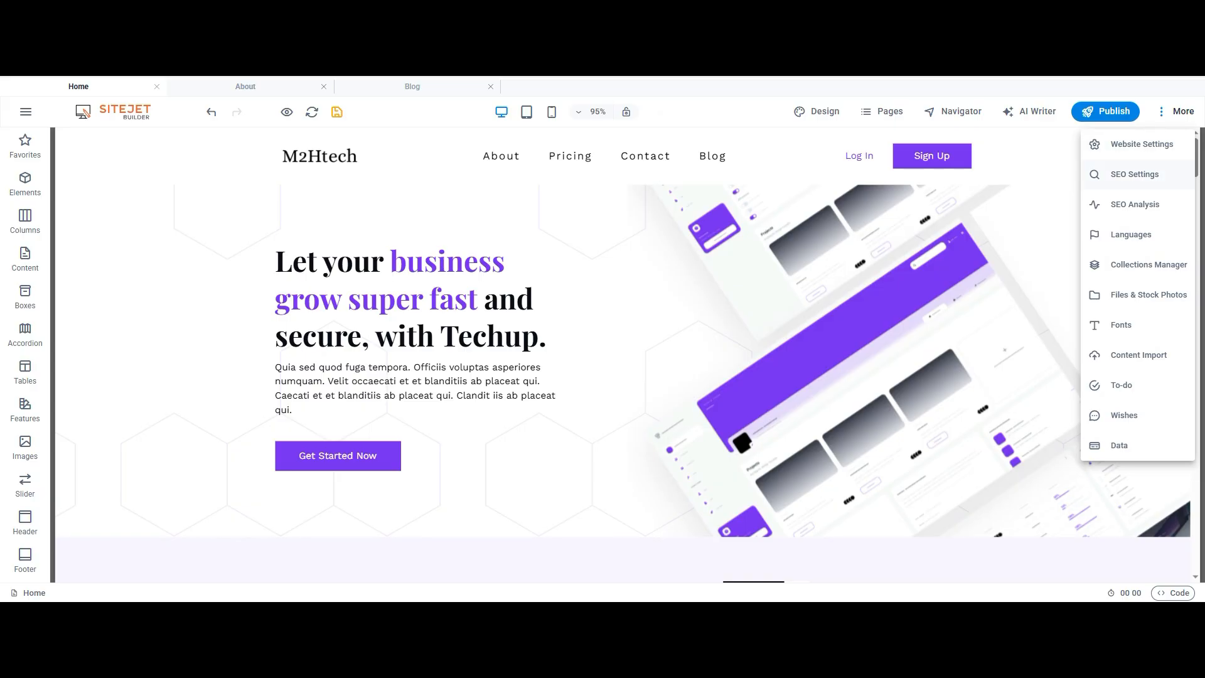
left_click(1141, 144)
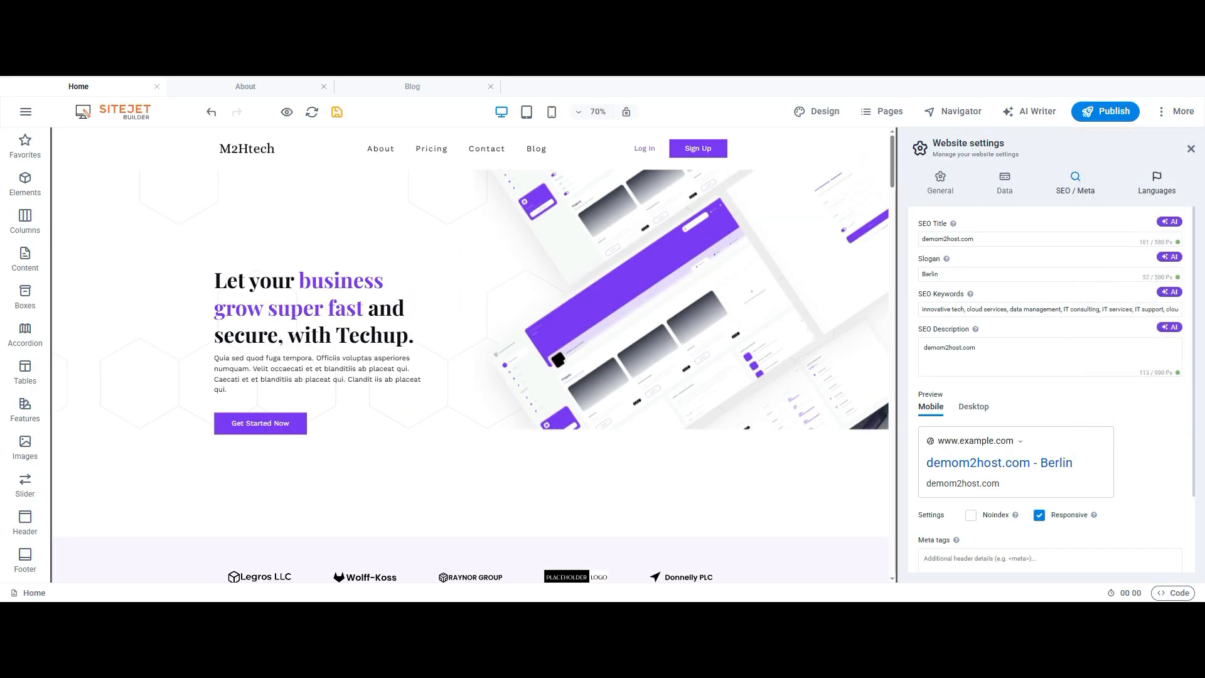
left_click(1048, 309)
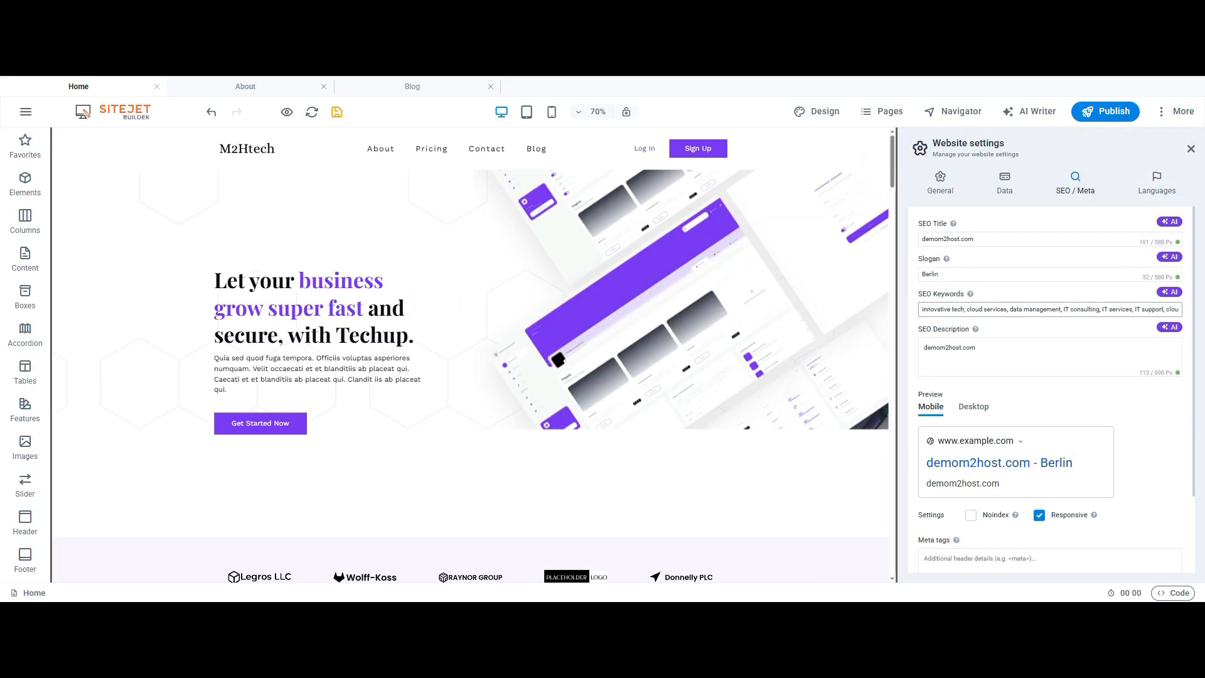
left_click(1048, 357)
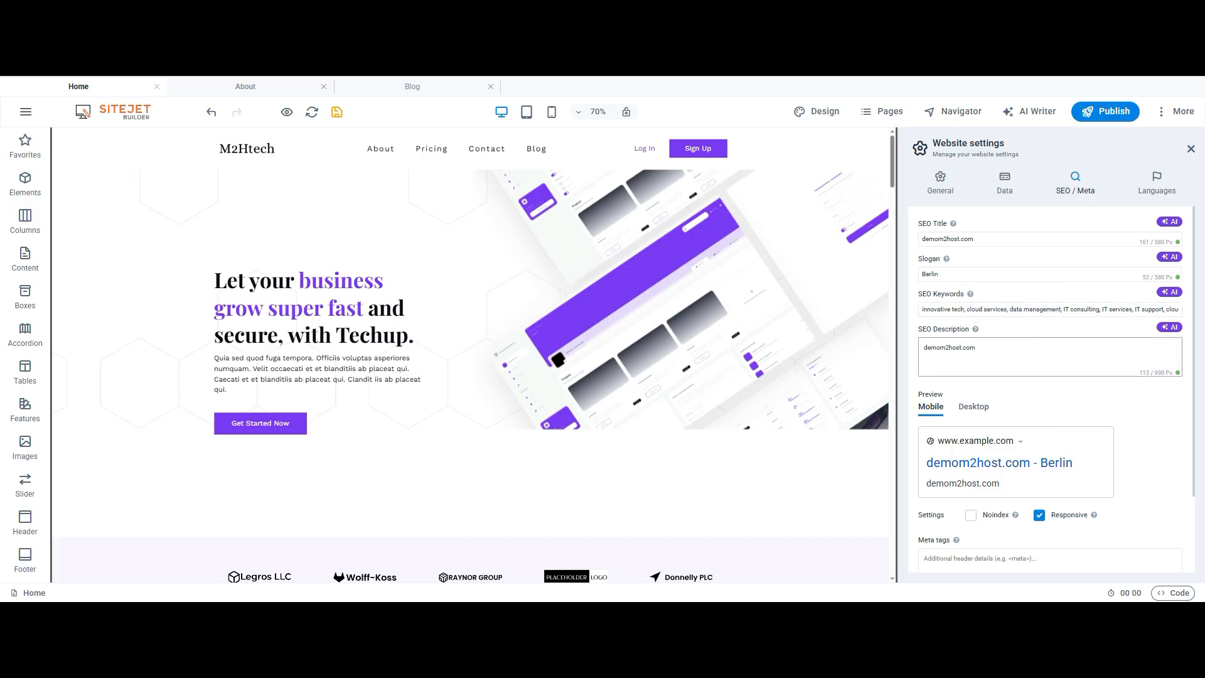
scroll("down", 3)
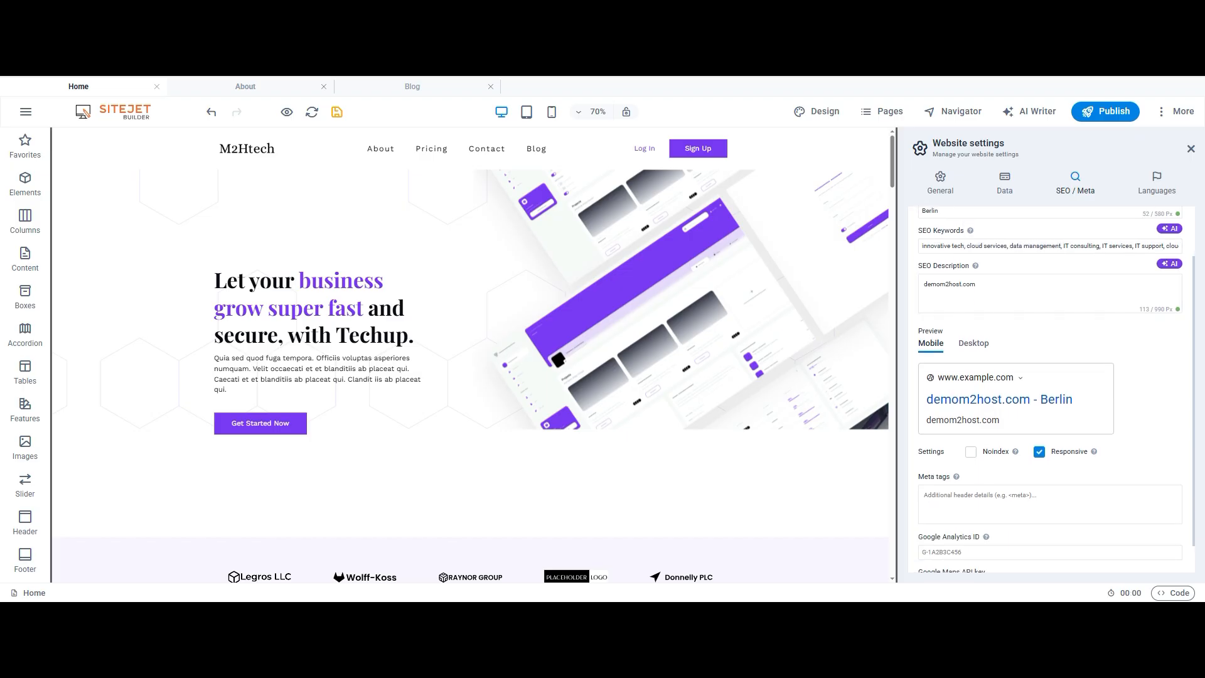
scroll("down", 3)
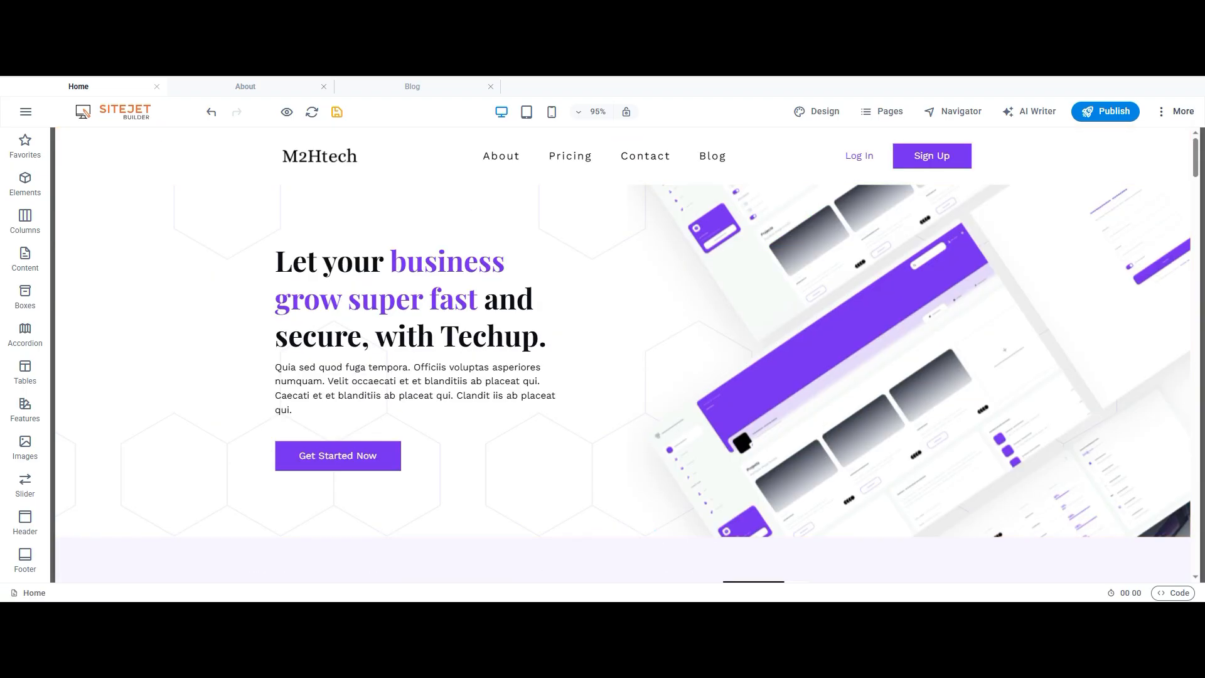
left_click(1181, 112)
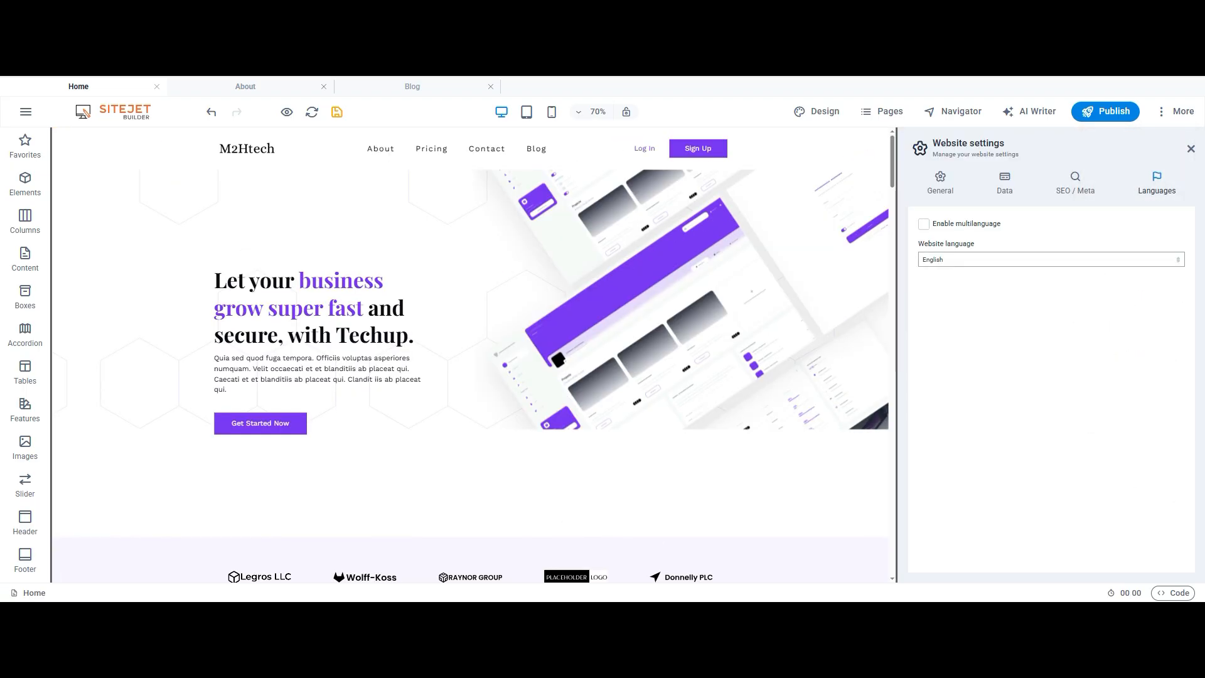
left_click(1047, 259)
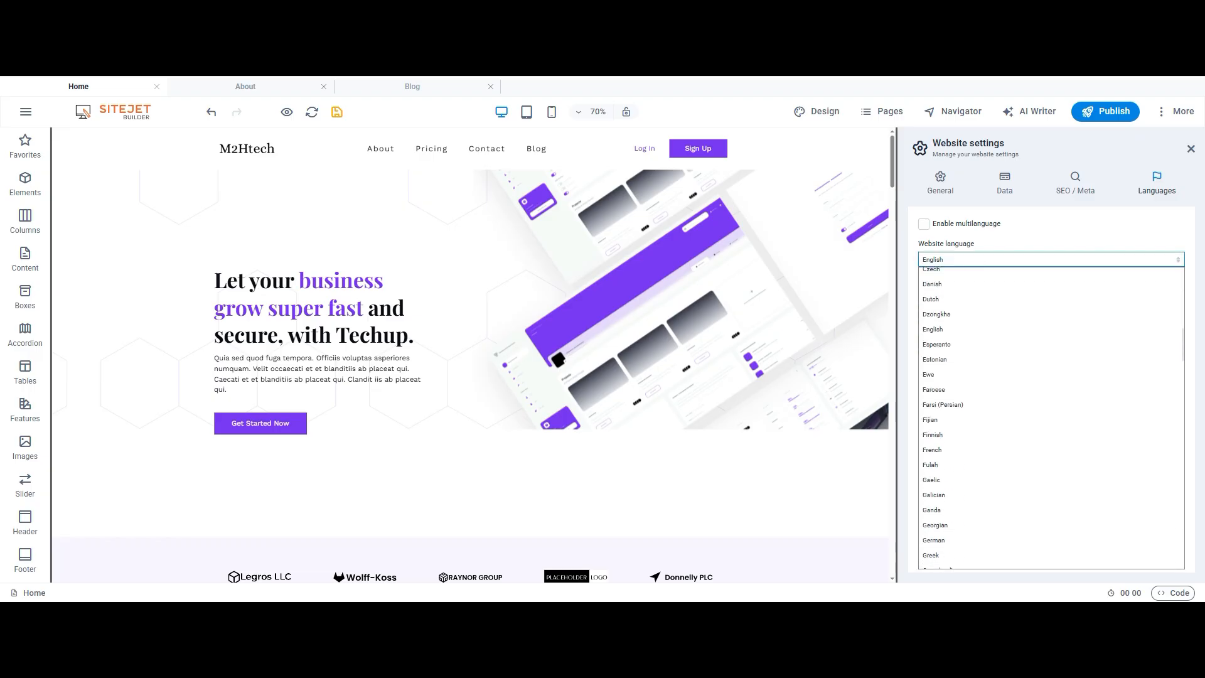
Preview the homepage and scroll through the logos strip and Our Approach cards
left_click(287, 111)
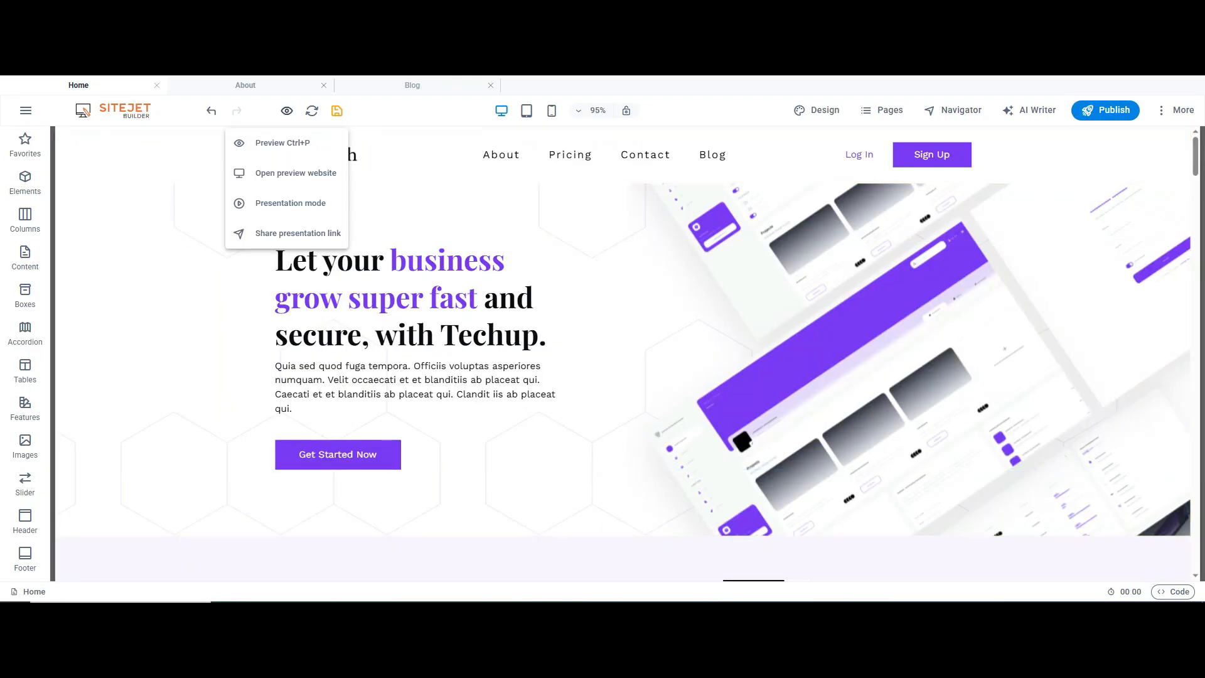
left_click(281, 143)
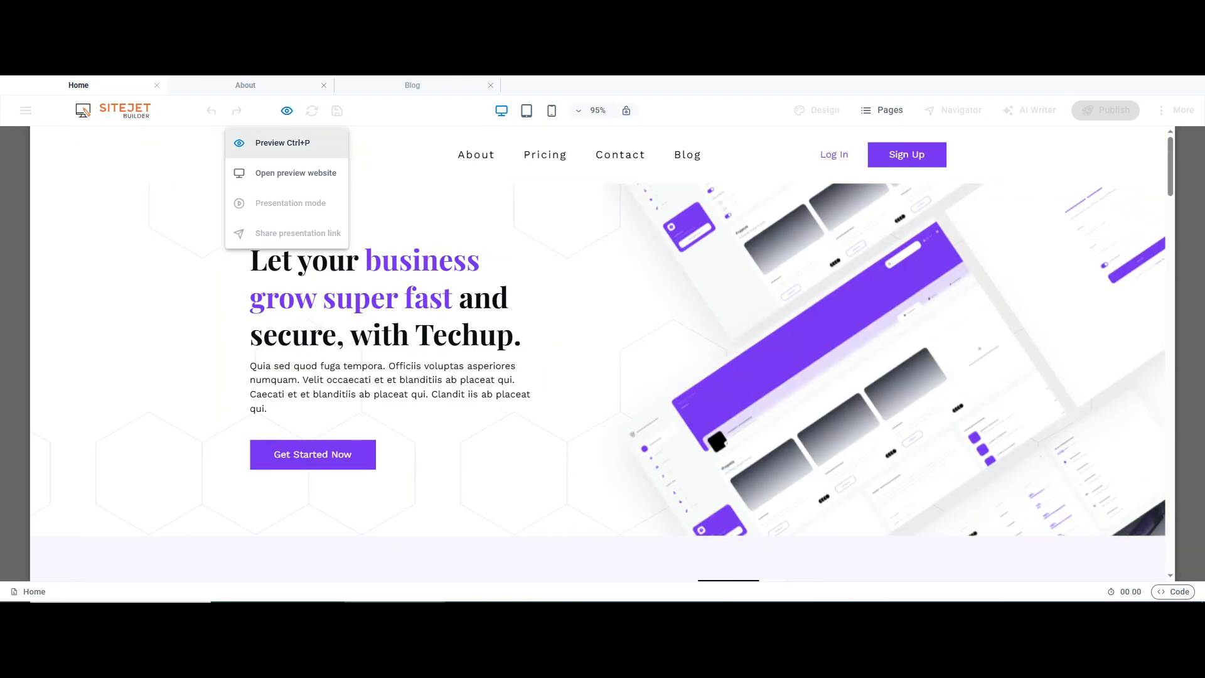
scroll("down", 3)
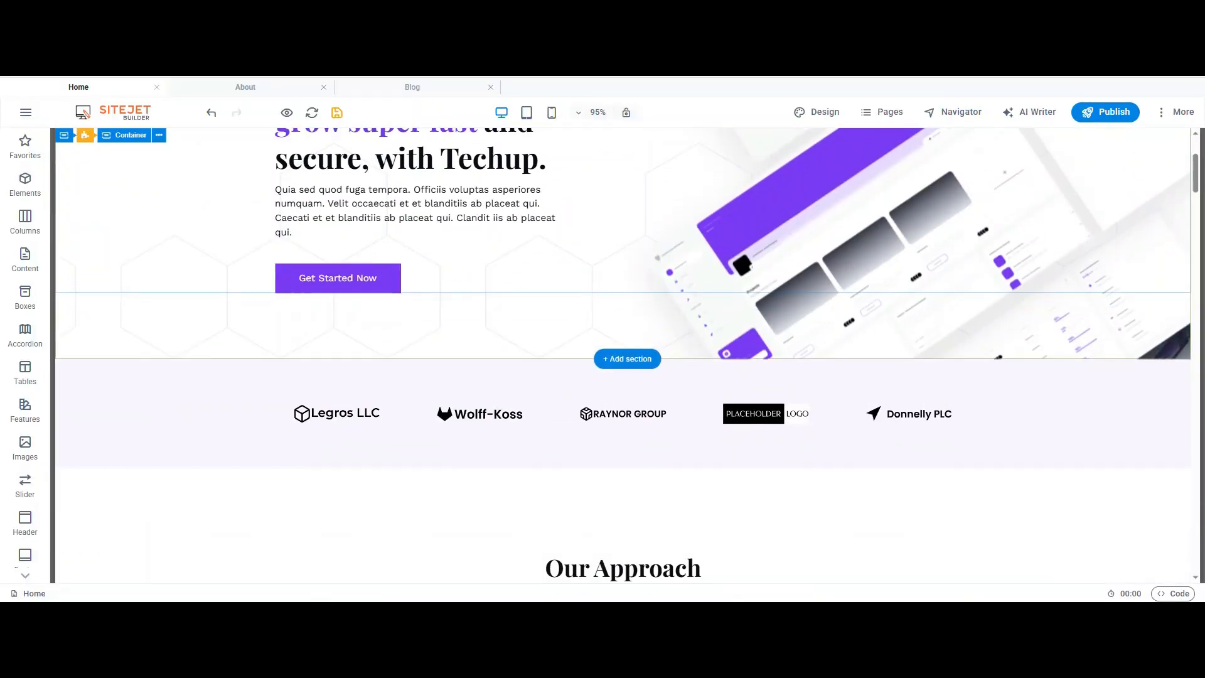
scroll("up", 3)
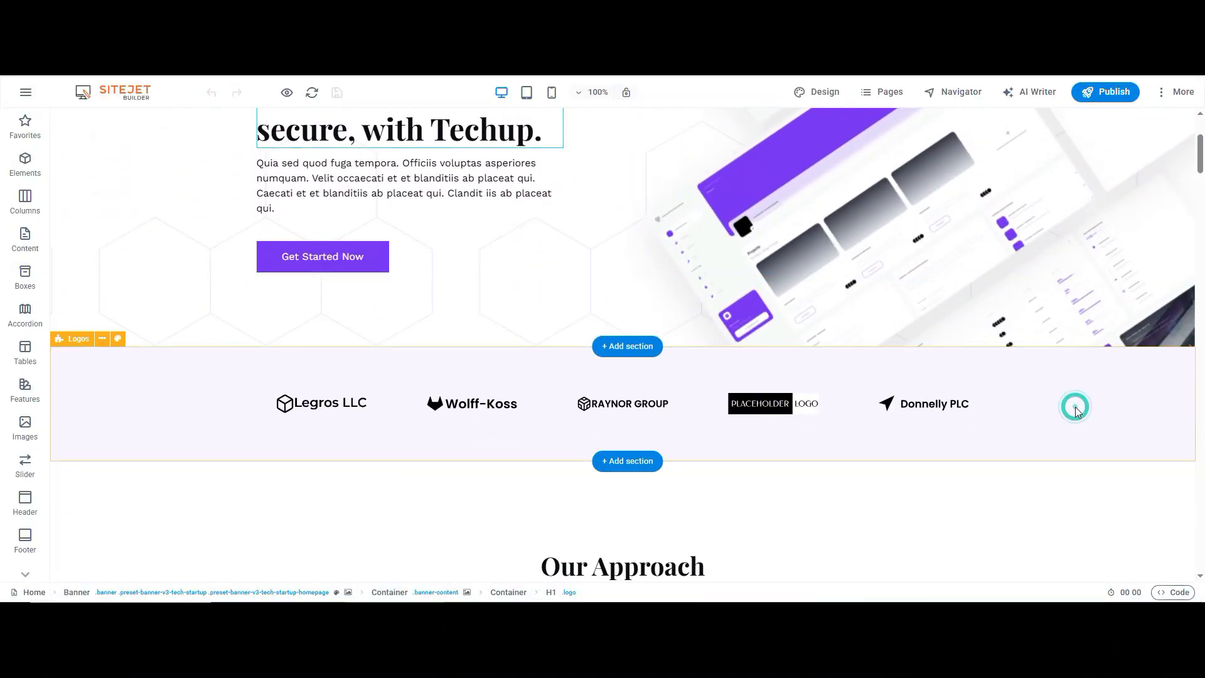
scroll("down", 3)
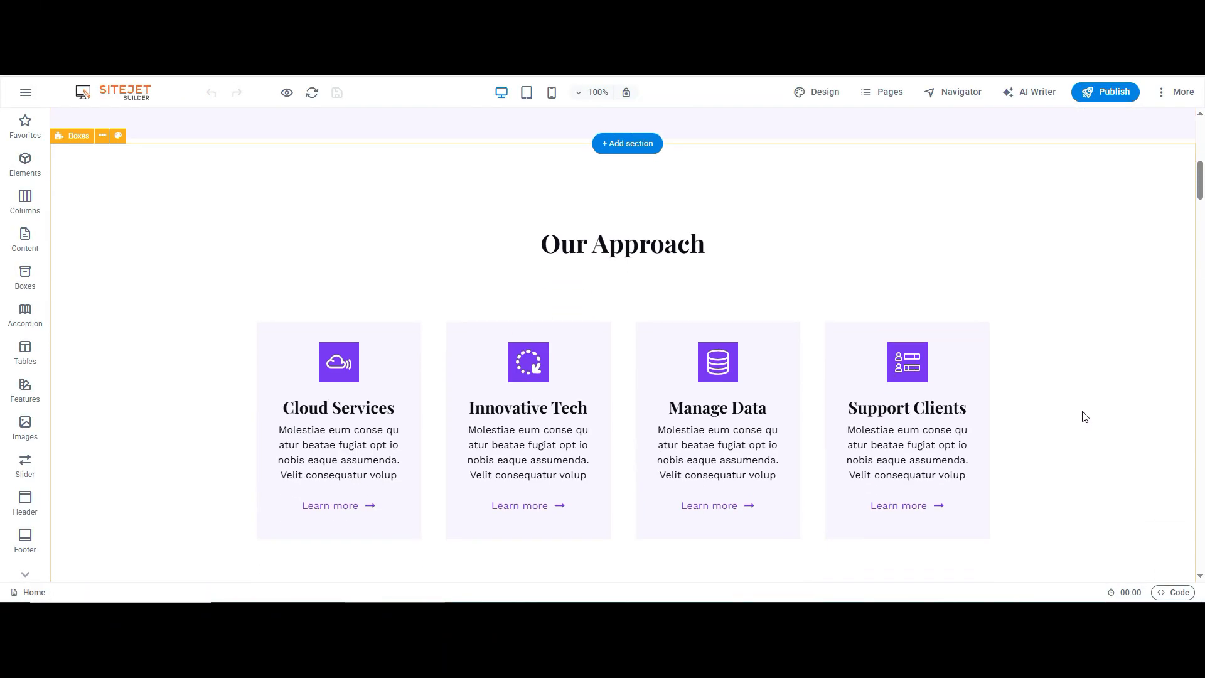